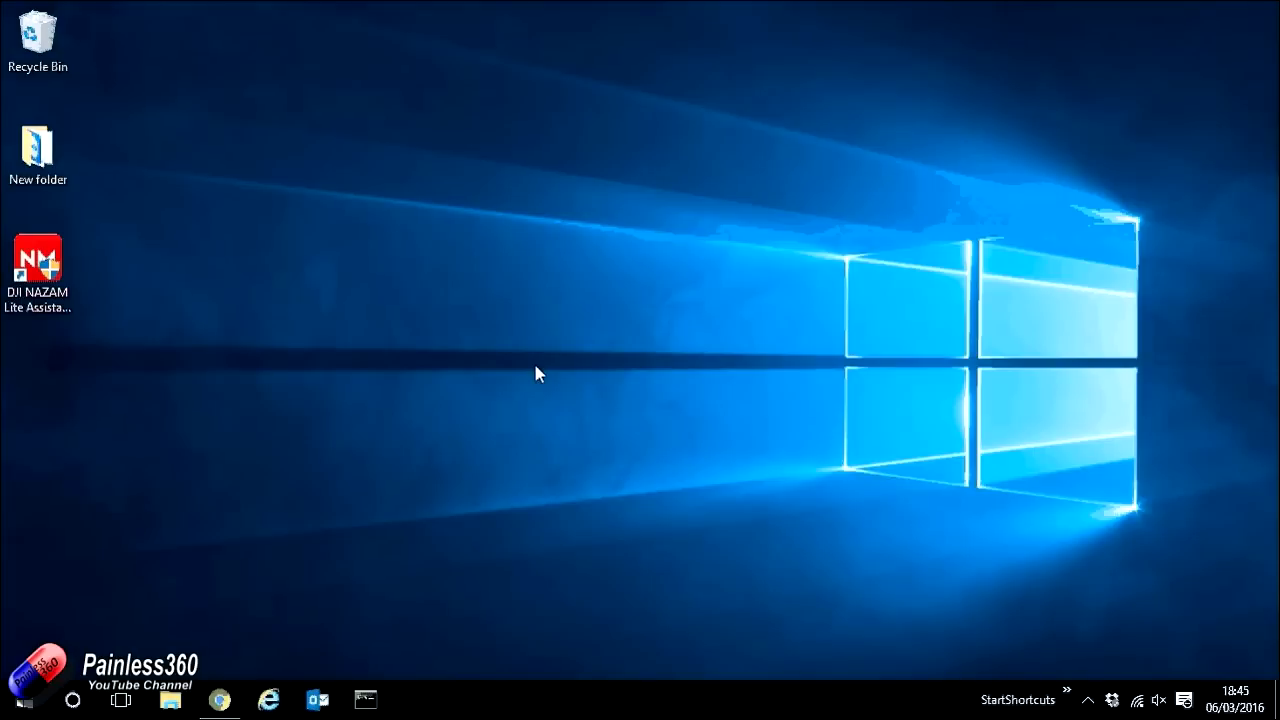
- Launch the DJI NAZA-M Lite Assistant from its desktop shortcut
click(40, 268)
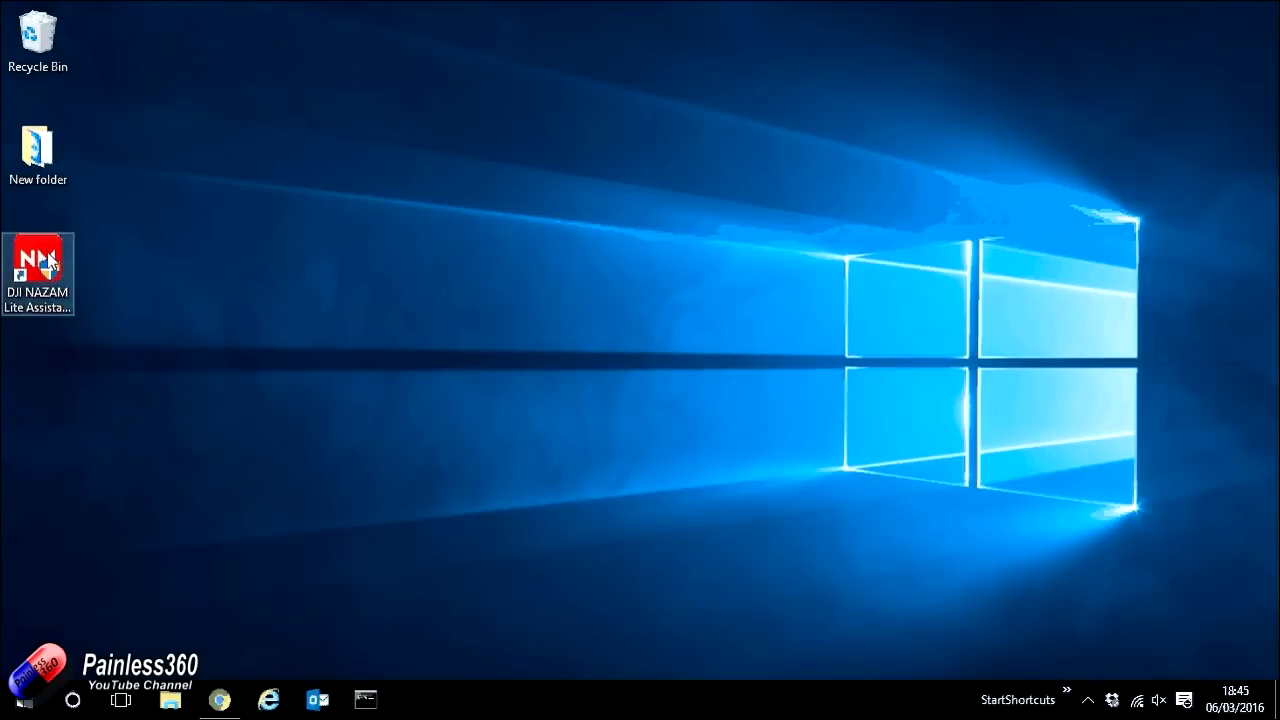
double_click(40, 263)
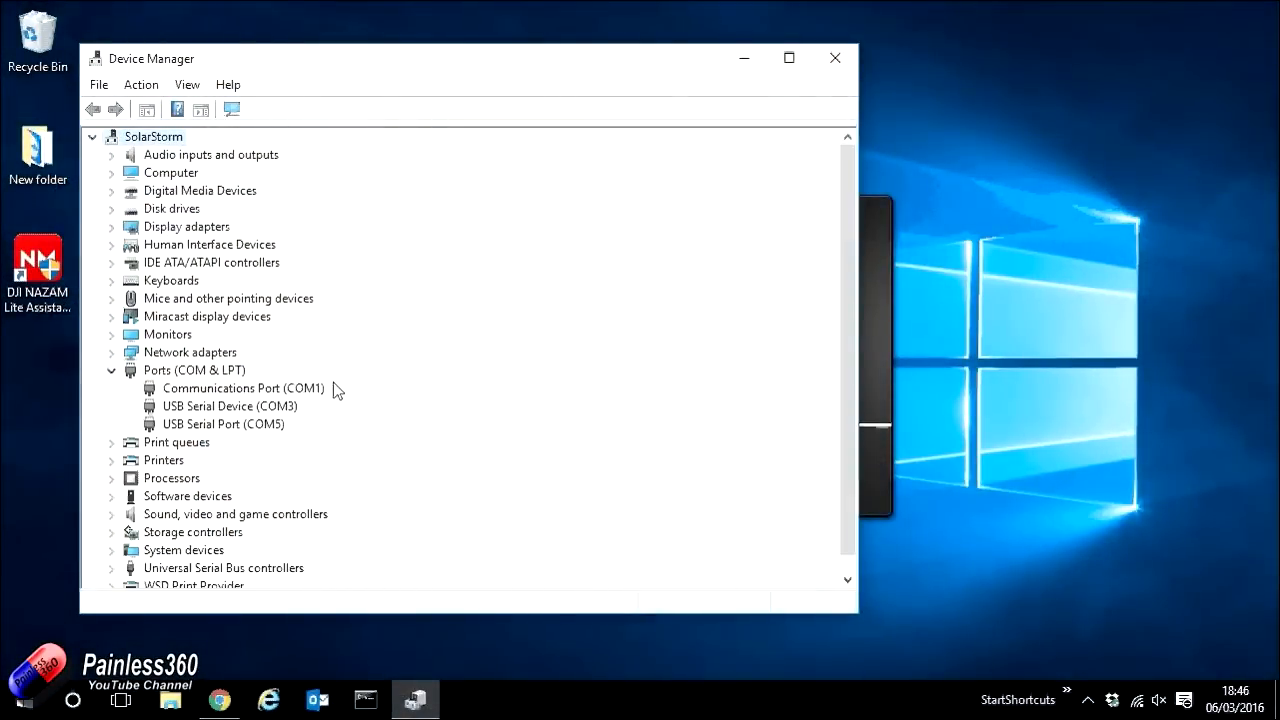
mouse_move(258, 408)
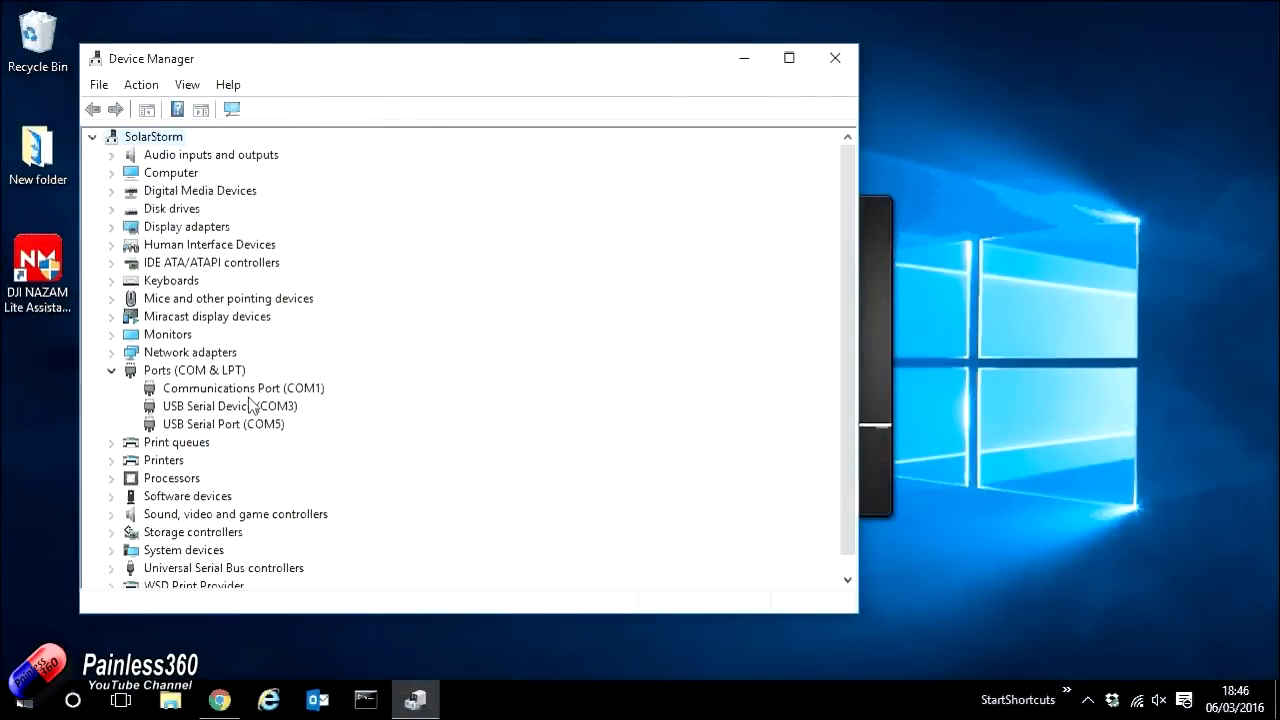
mouse_move(275, 418)
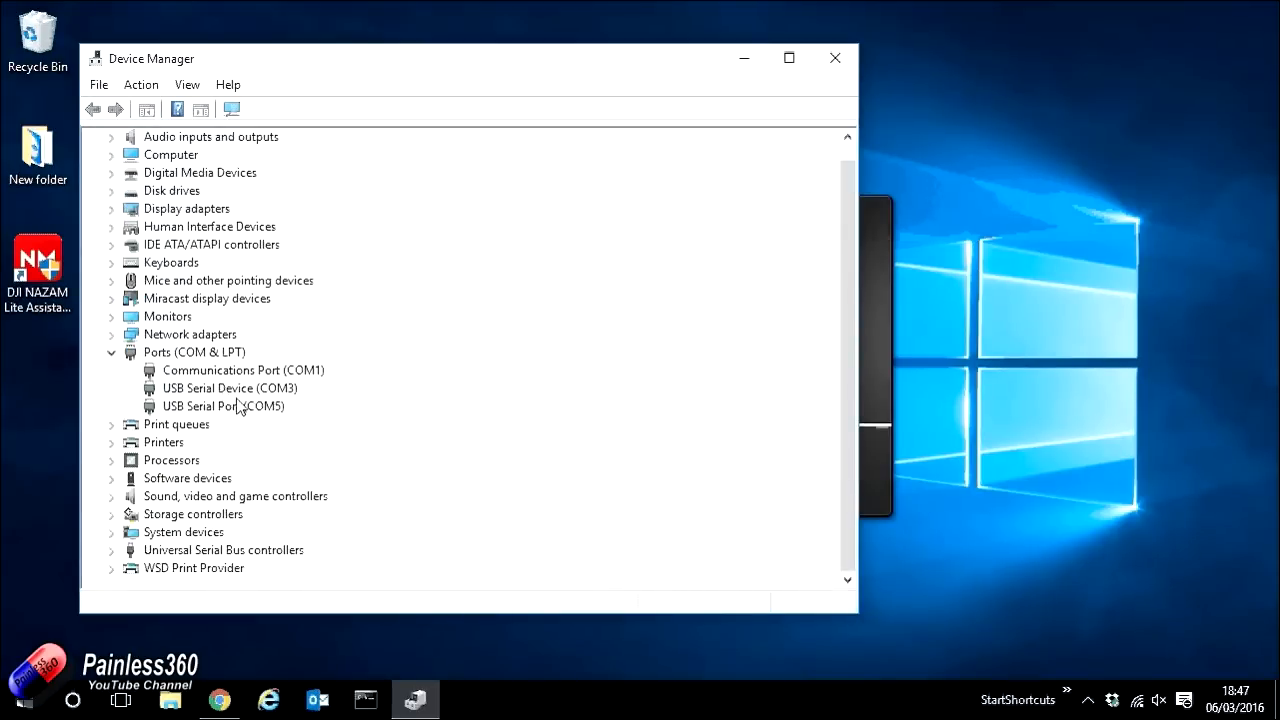
mouse_move(290, 409)
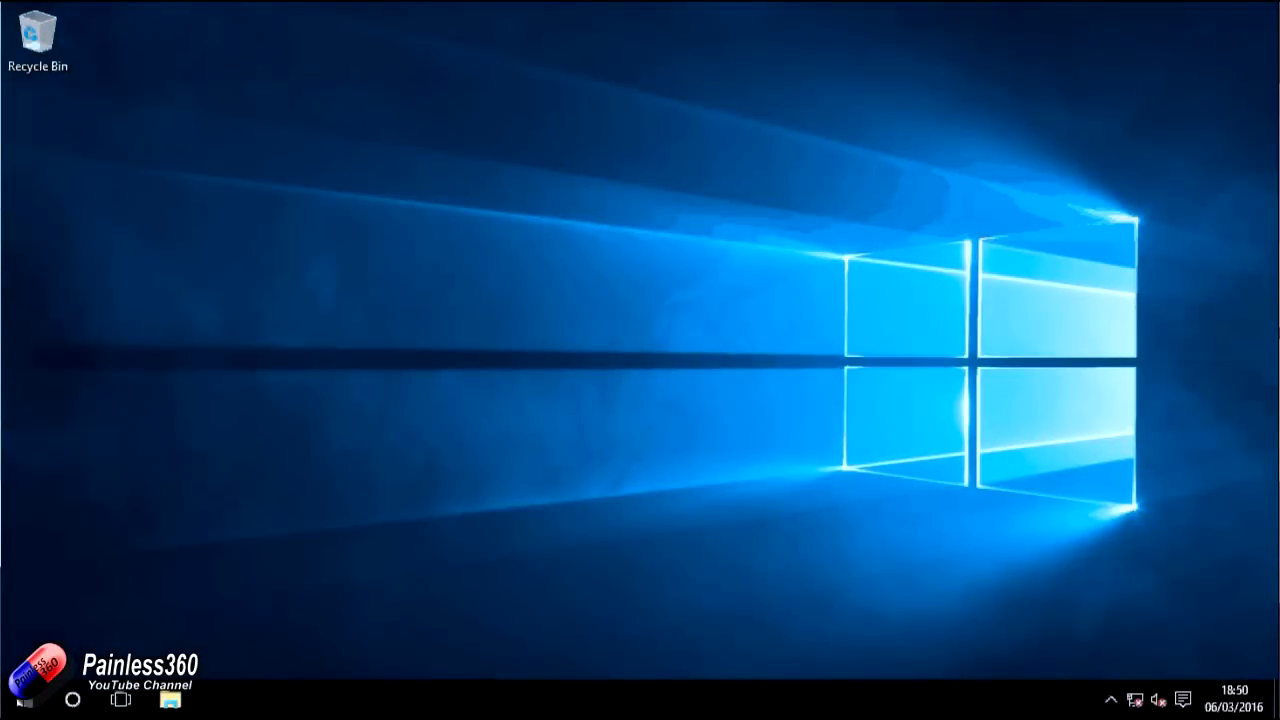
mouse_move(8, 708)
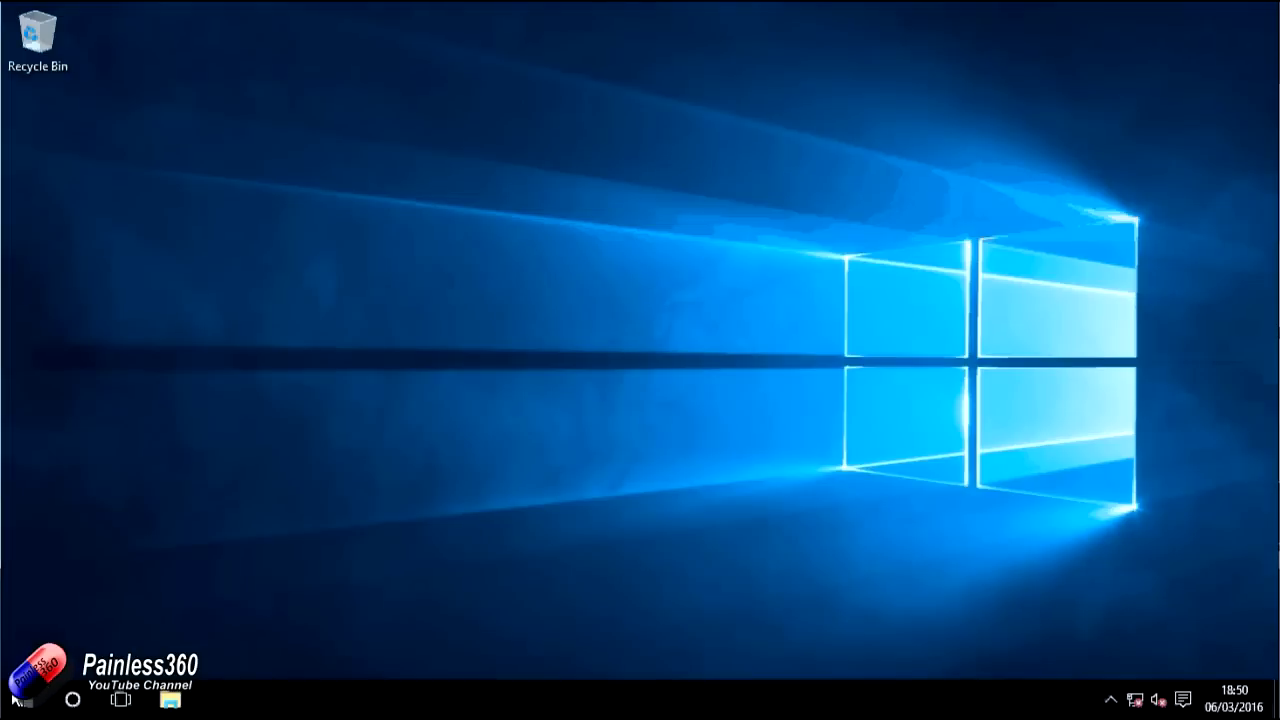
- Restart the PC into the recovery Choose an option screen via Shift-Restart from Start
right_click(20, 708)
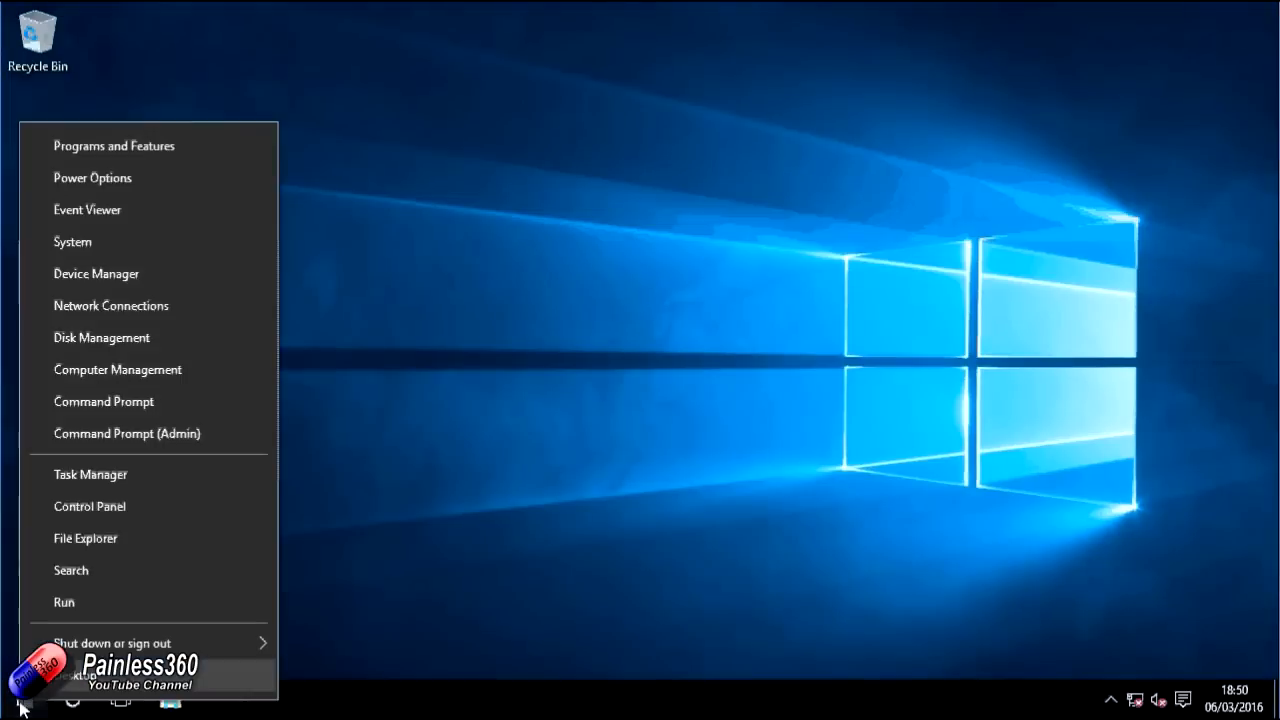
click(112, 637)
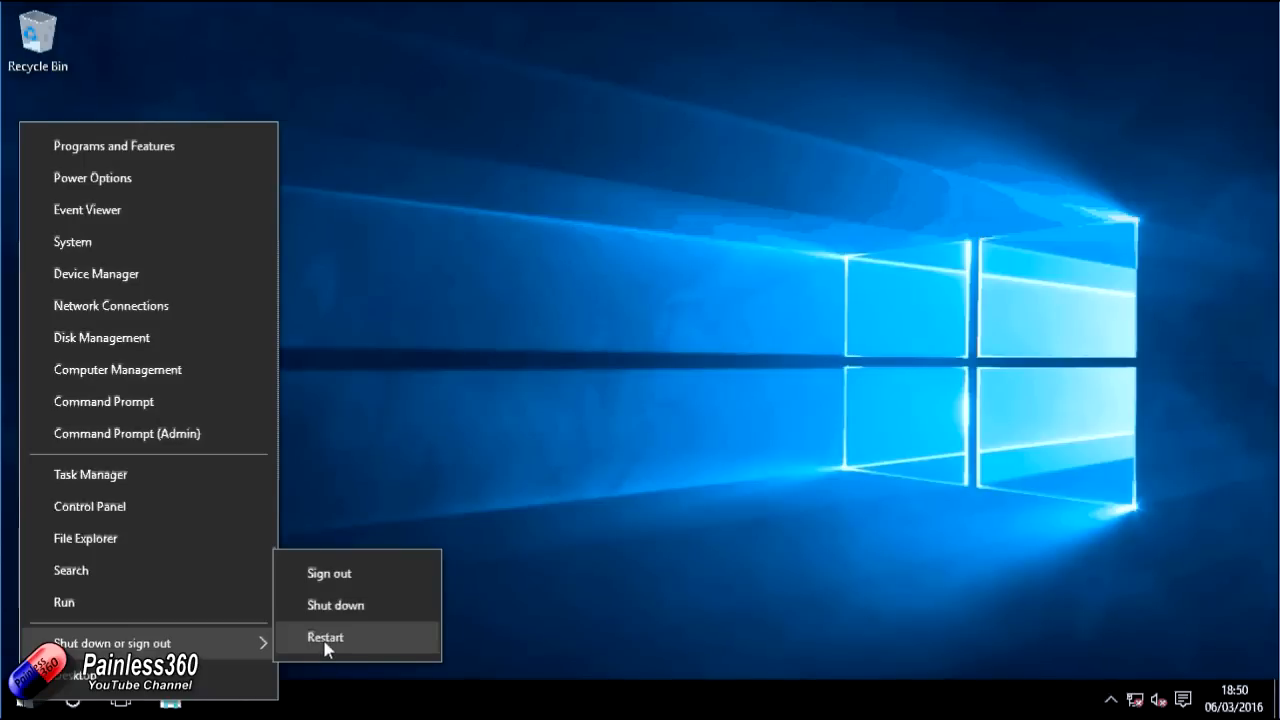
click(325, 637)
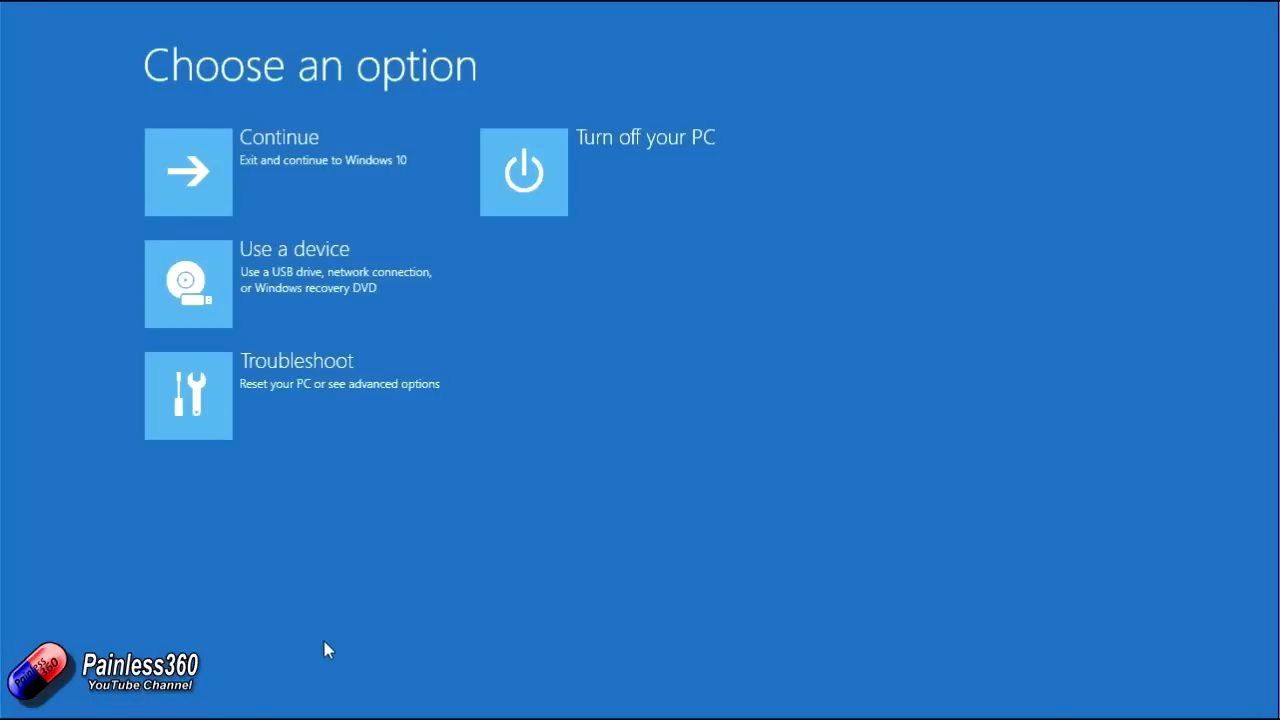
mouse_move(286, 418)
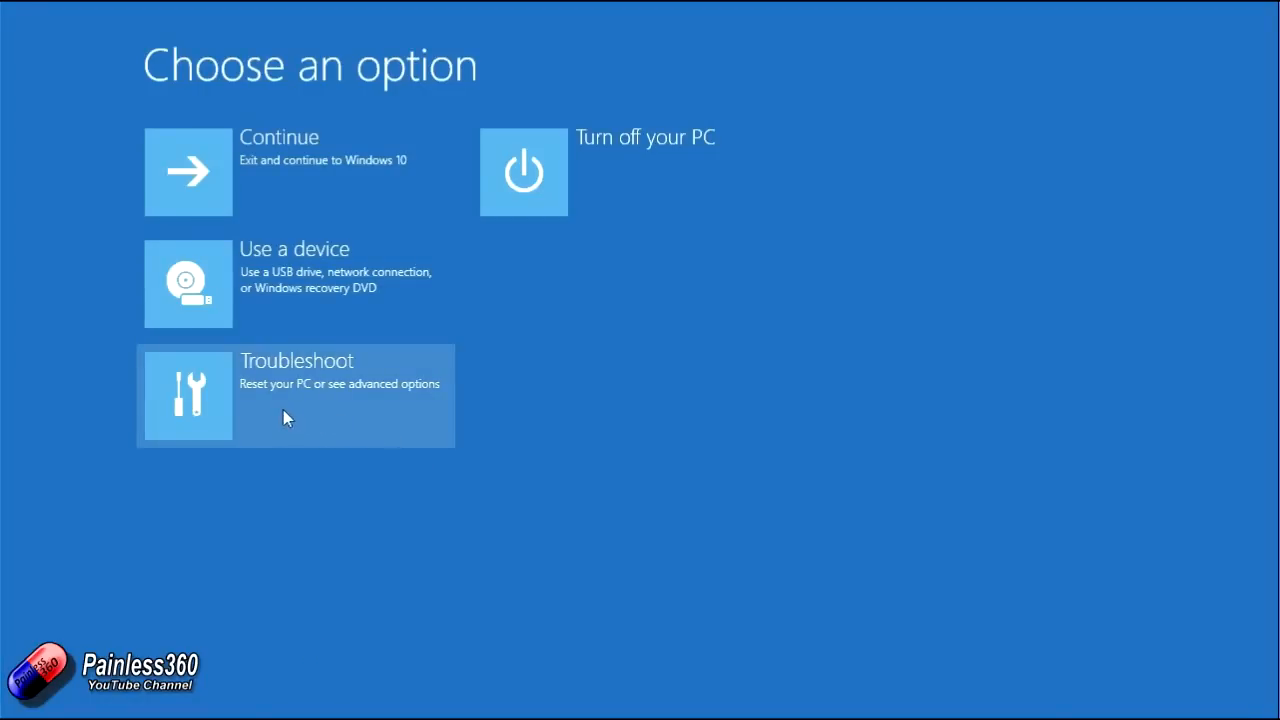
- Go through Troubleshoot > Advanced options > Startup Settings and restart to the numbered boot menu
click(295, 395)
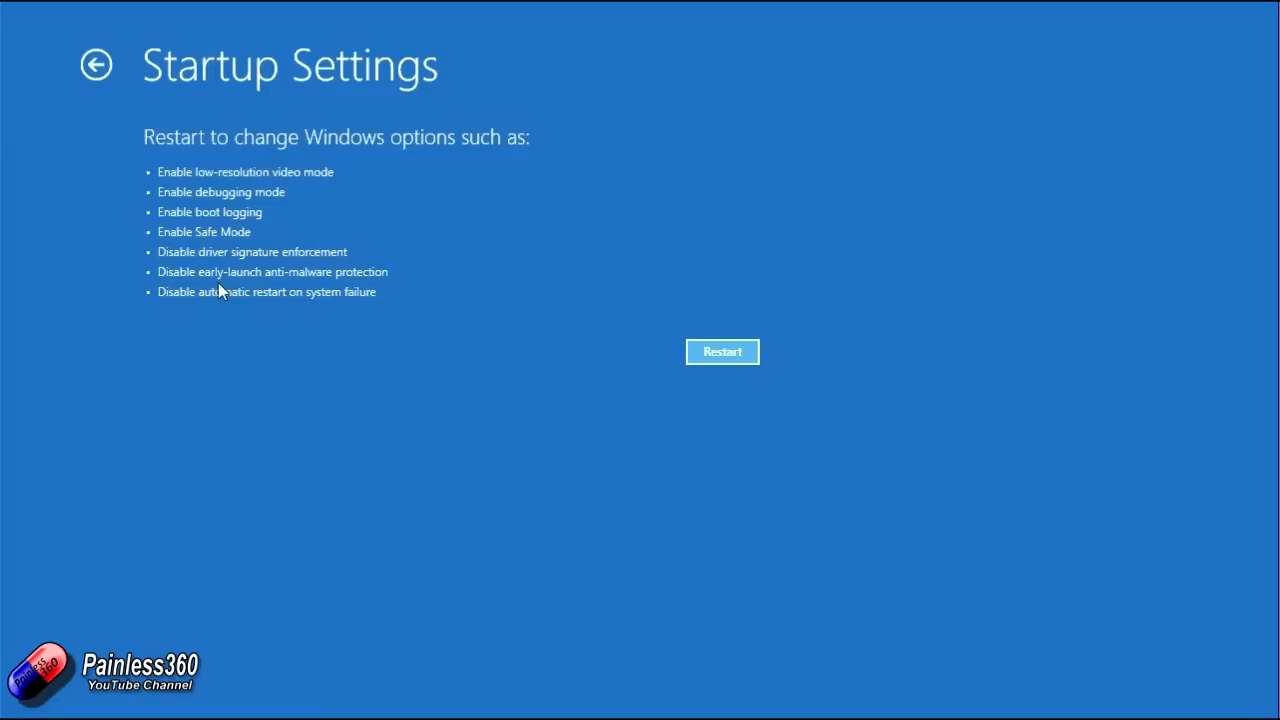
mouse_move(154, 147)
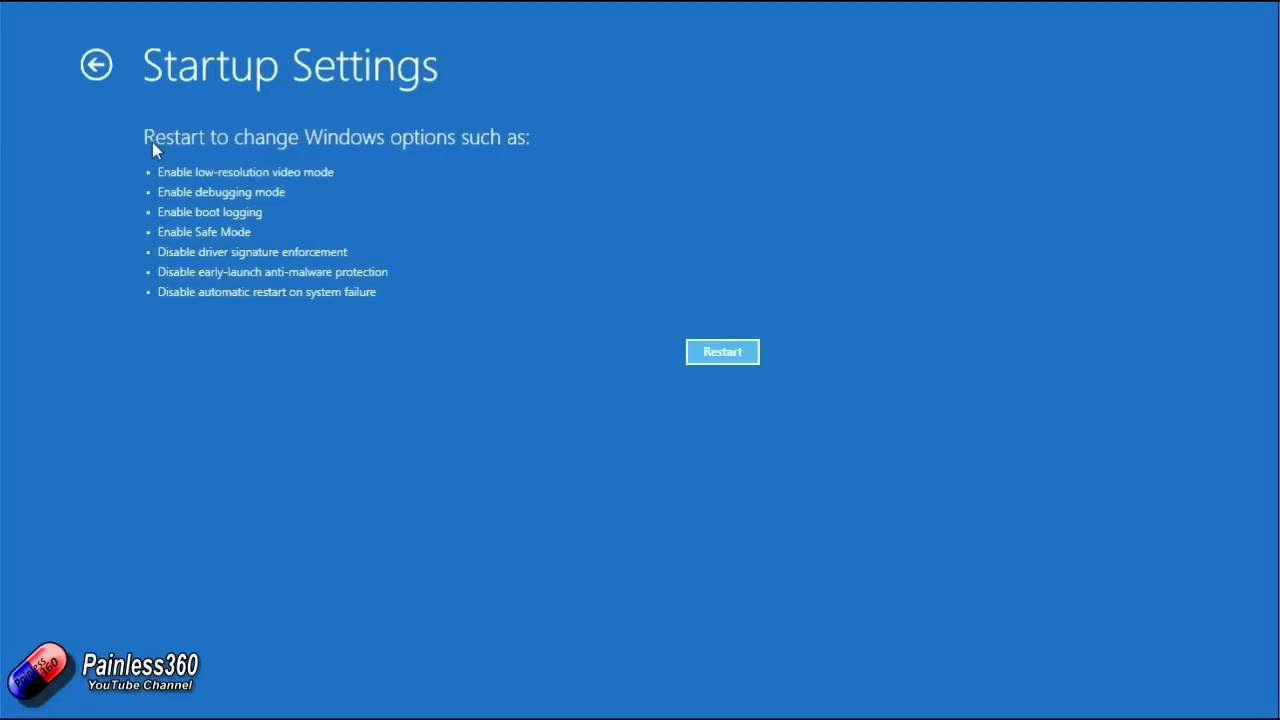
mouse_move(183, 213)
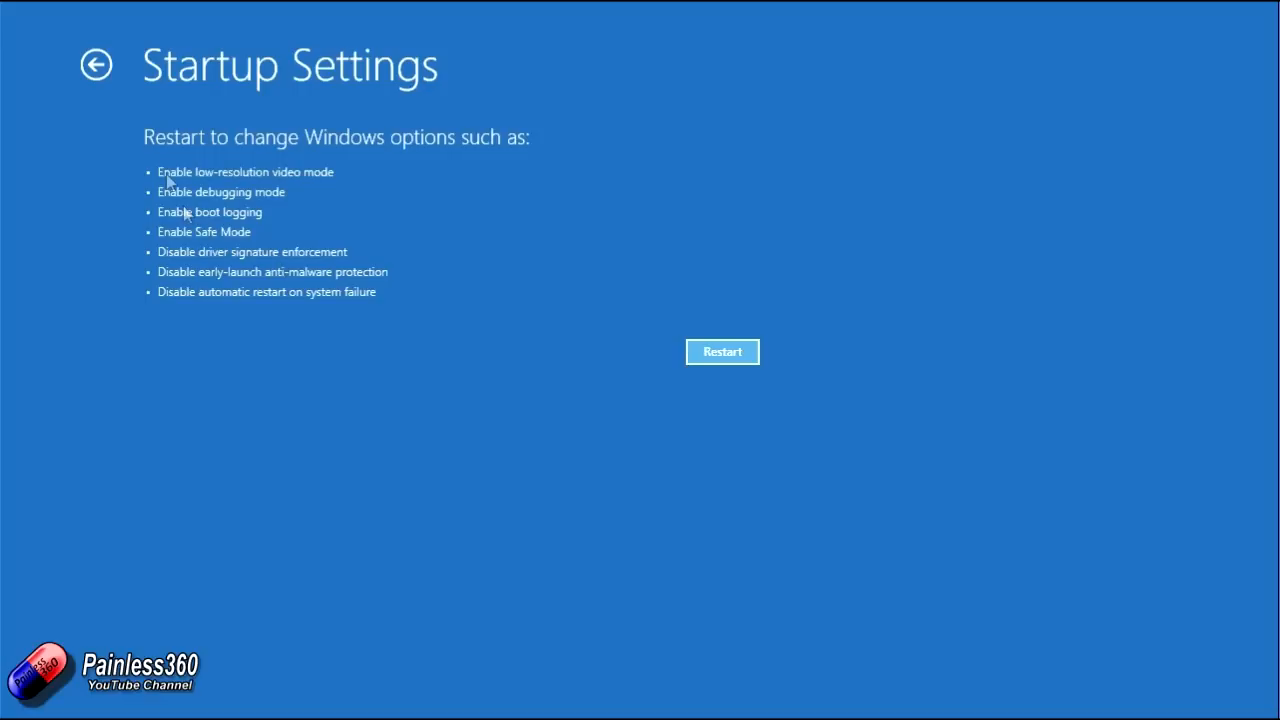
mouse_move(163, 260)
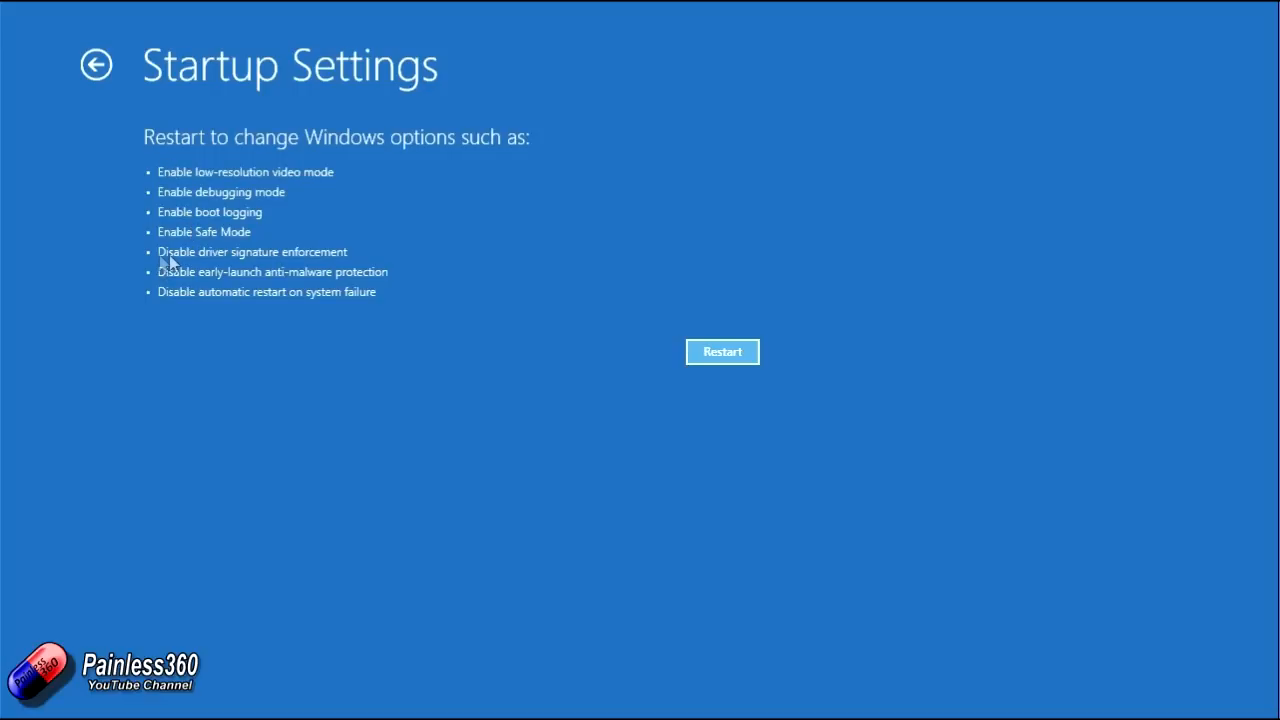
mouse_move(462, 335)
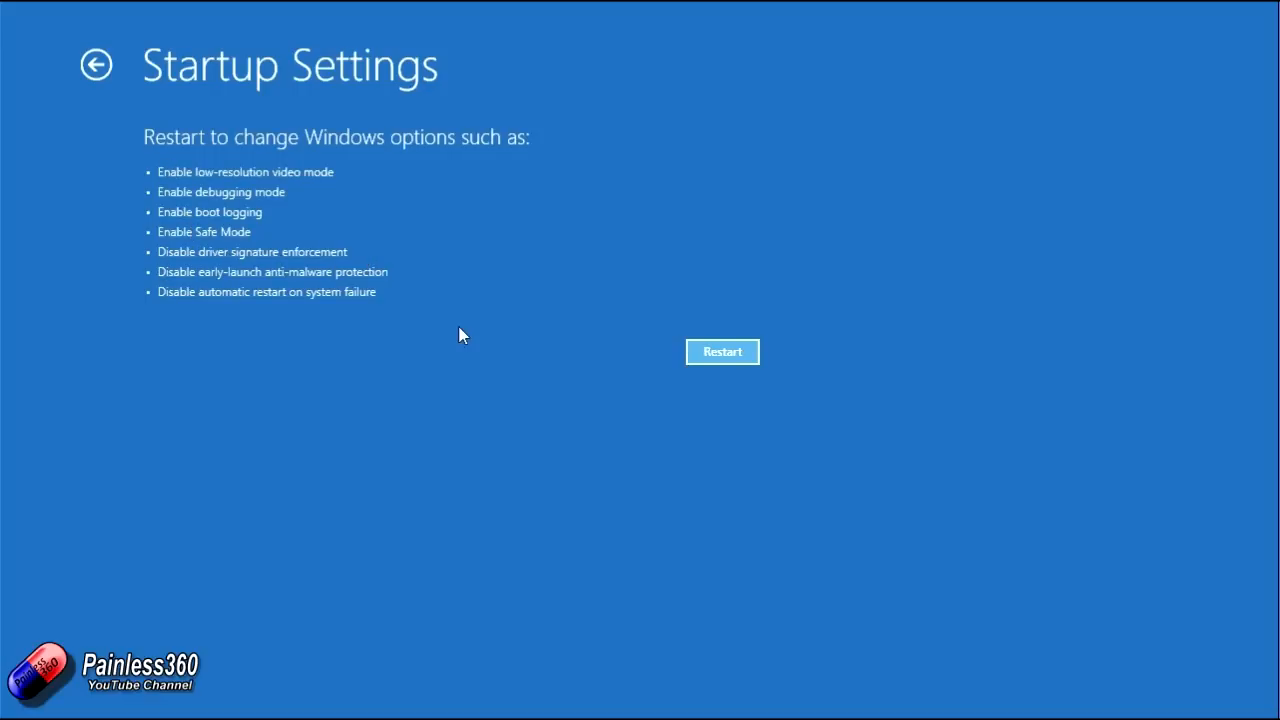
click(722, 351)
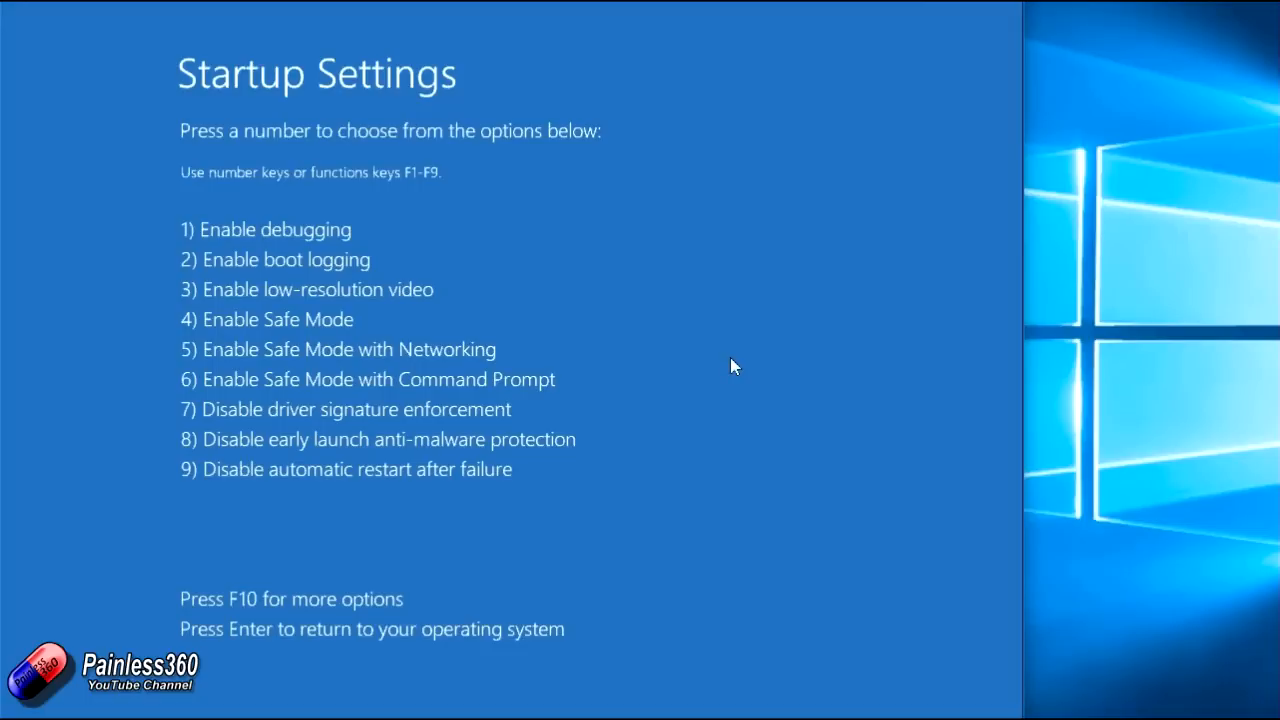
mouse_move(717, 243)
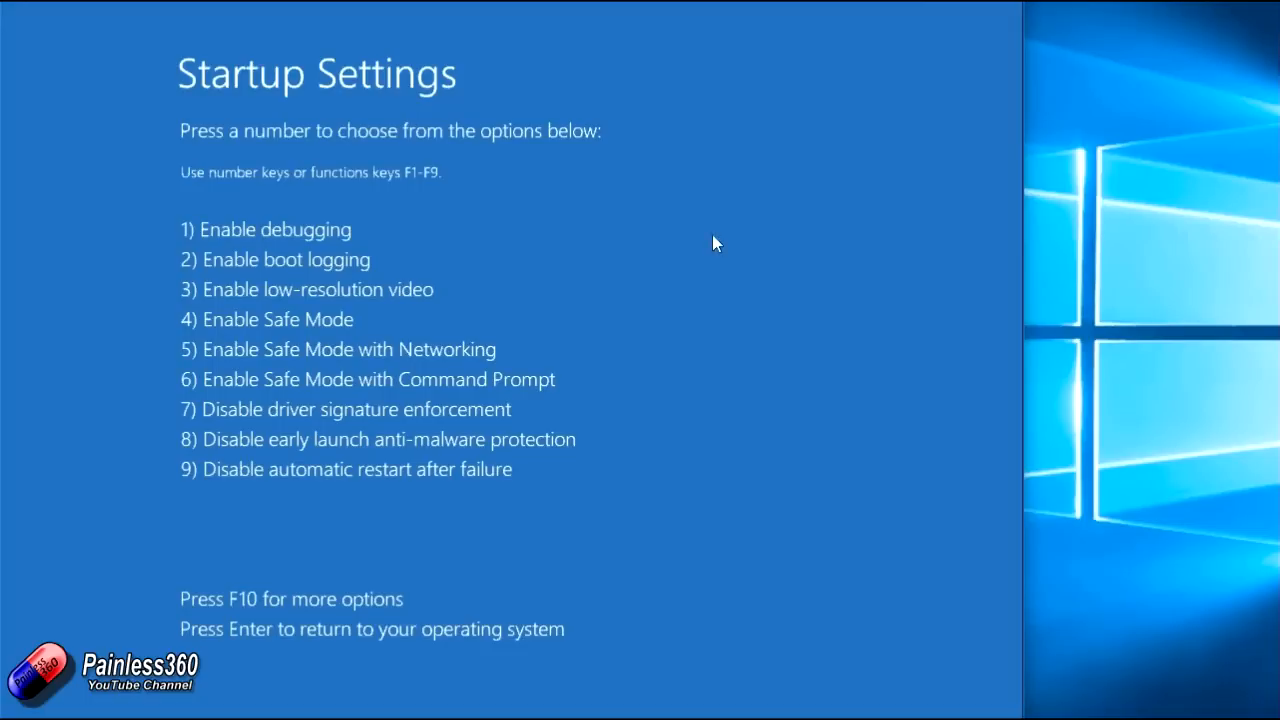
mouse_move(196, 420)
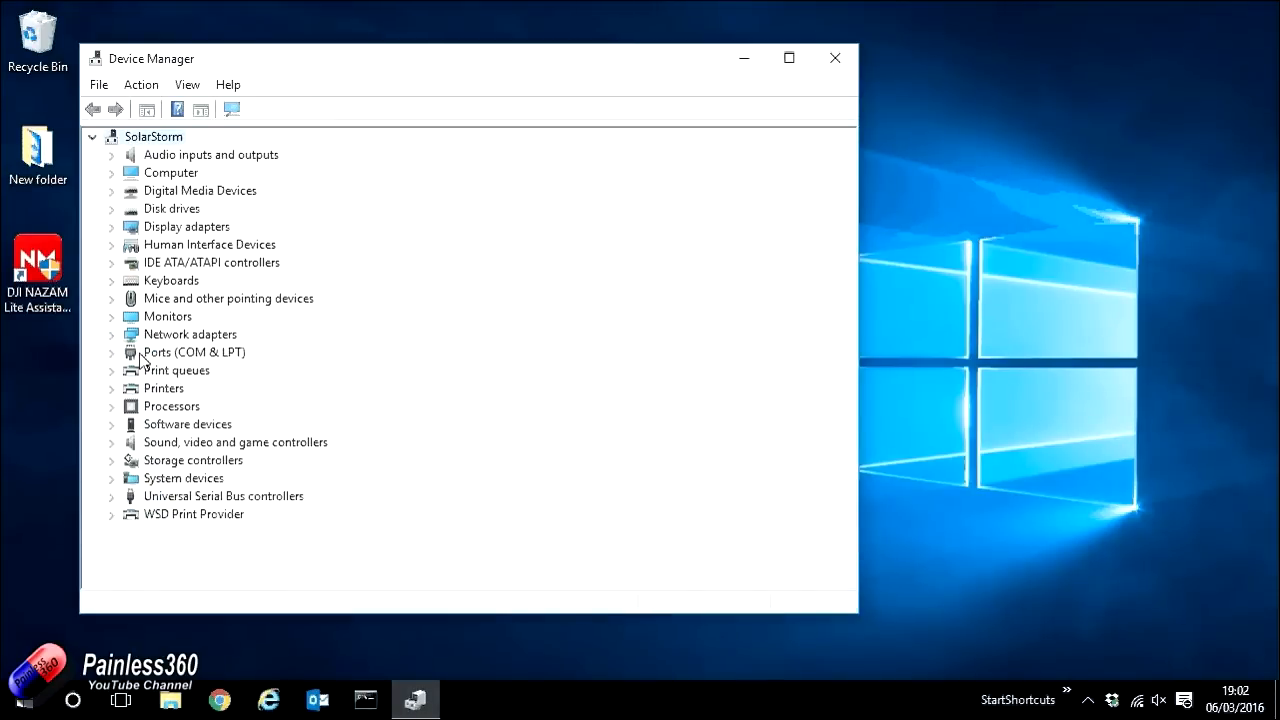
- Expand Ports (COM & LPT) and select the USB Serial Device on COM3
click(111, 352)
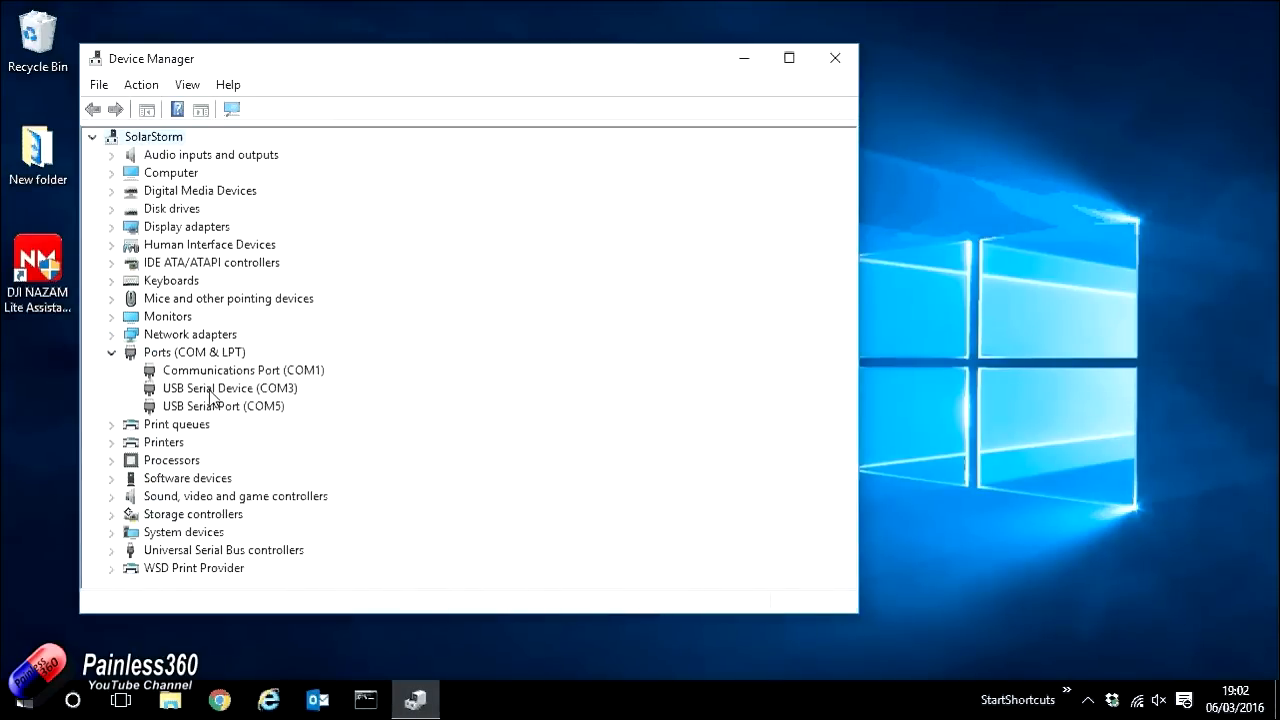
click(229, 388)
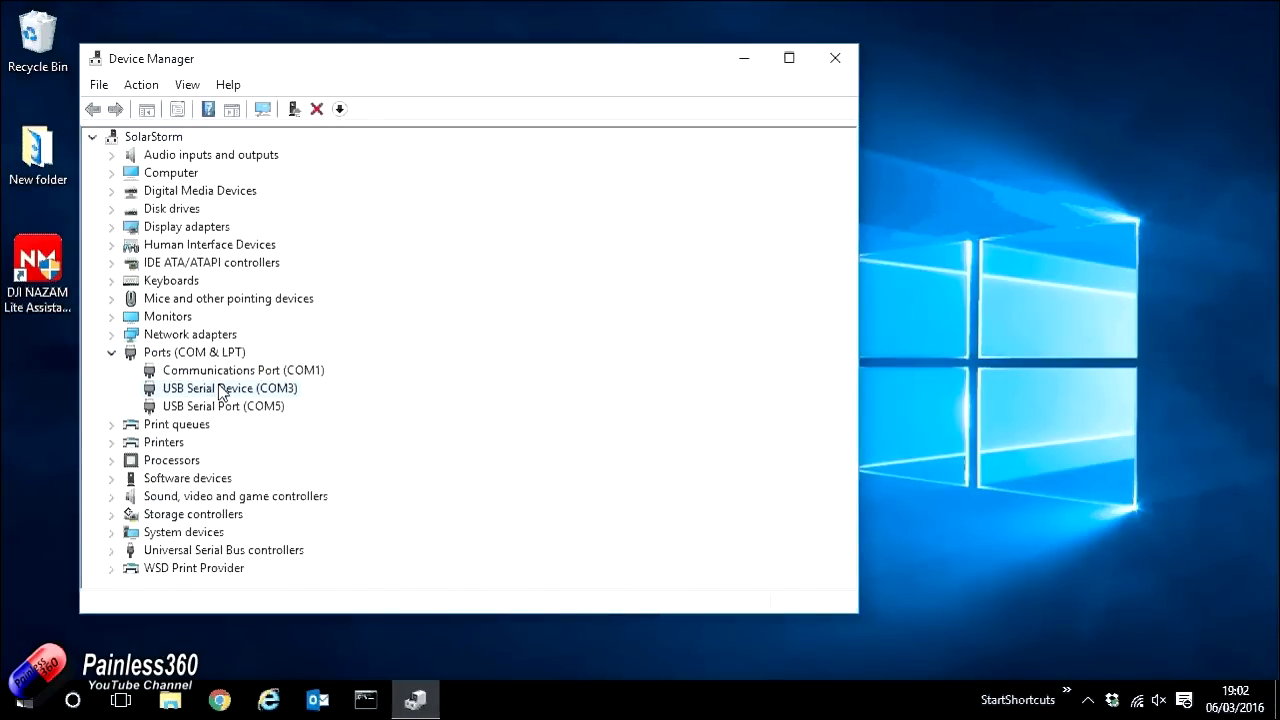
click(111, 334)
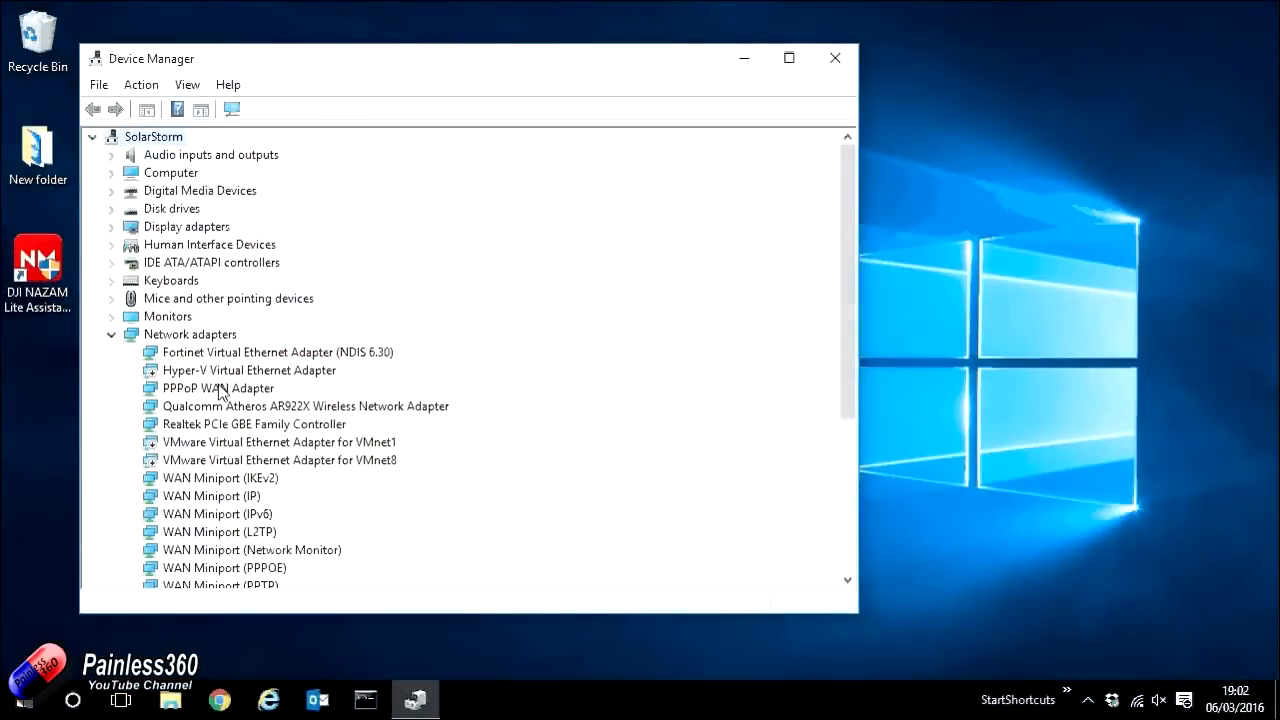
scroll(down, 3)
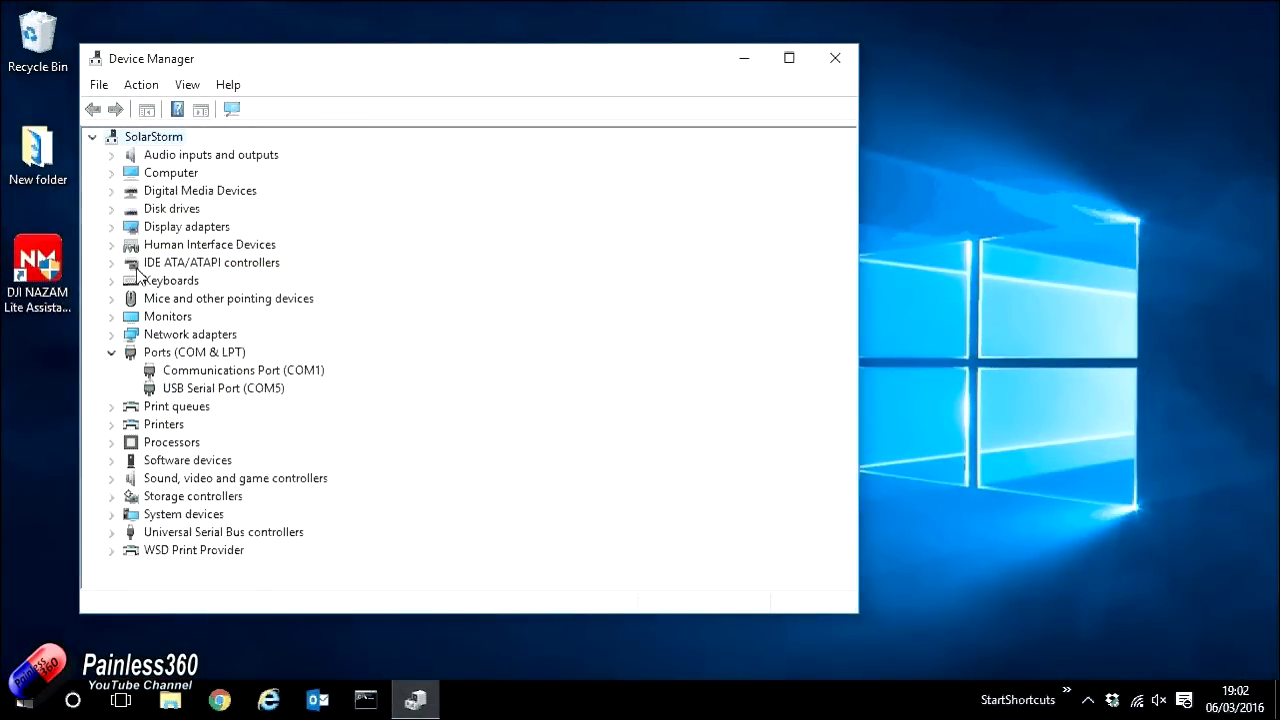
mouse_move(157, 352)
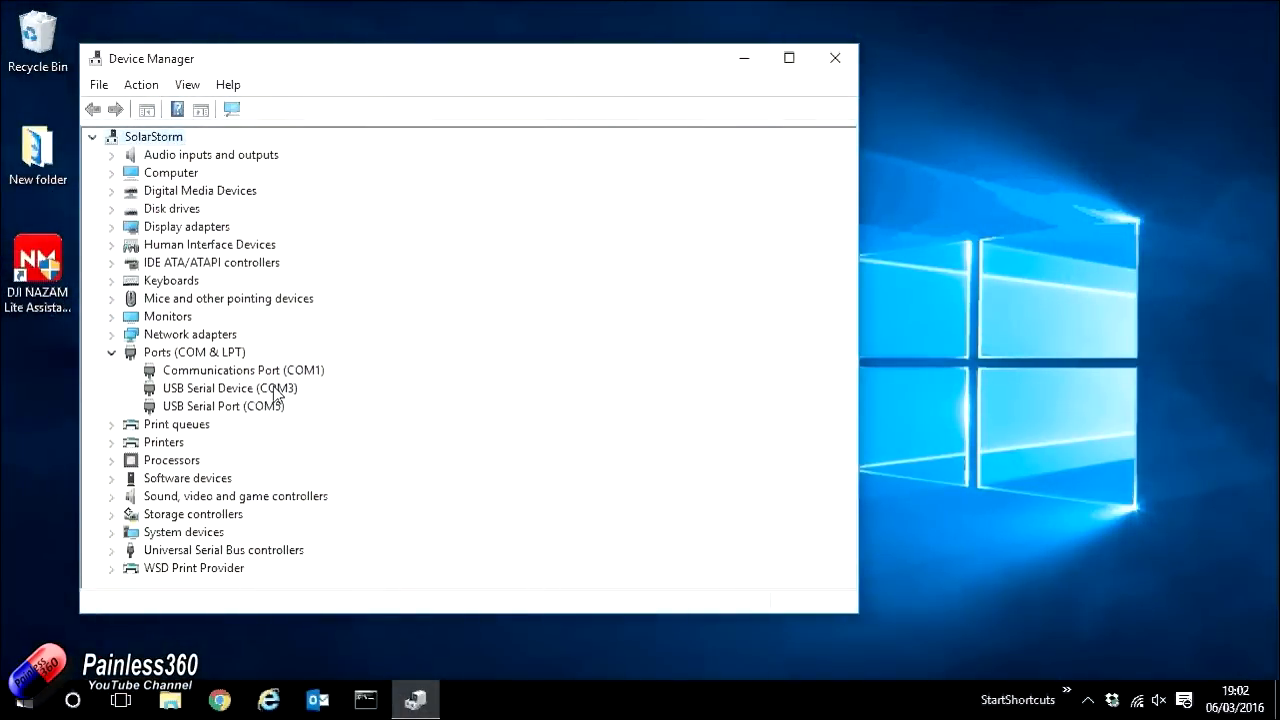
- Start a manual driver update for COM3, choosing to pick a driver from disk
right_click(229, 388)
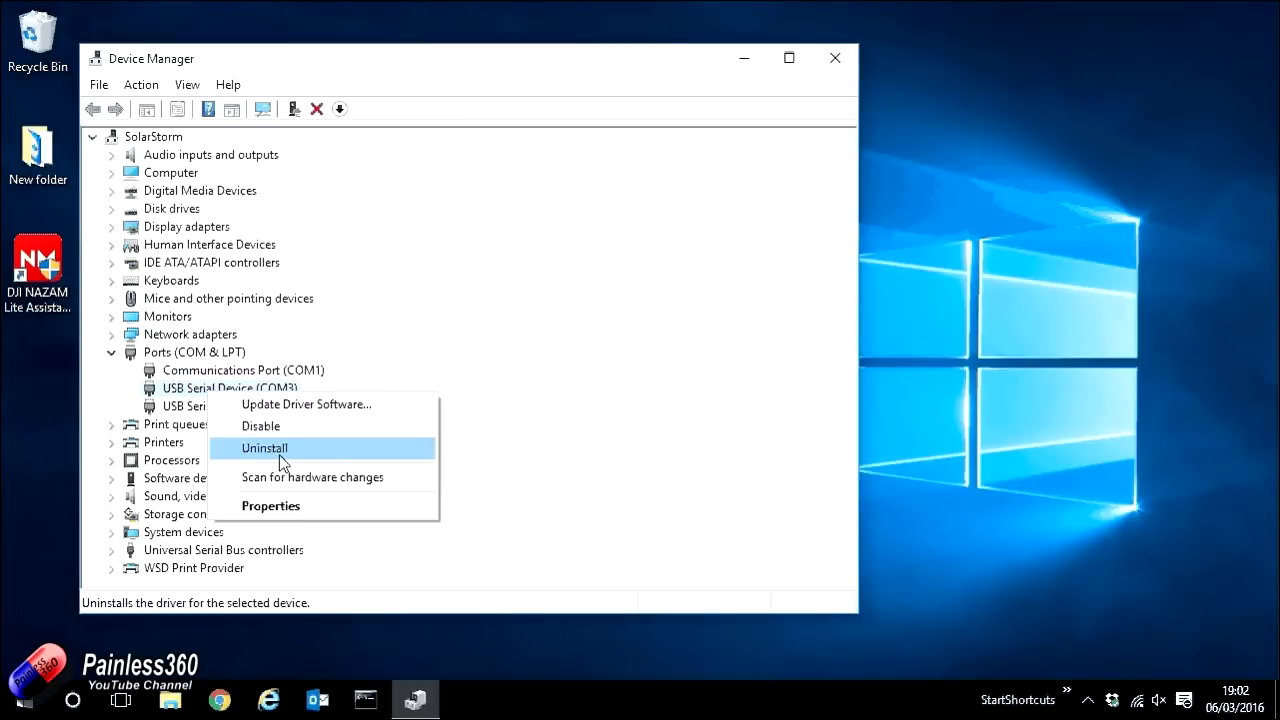
mouse_move(306, 404)
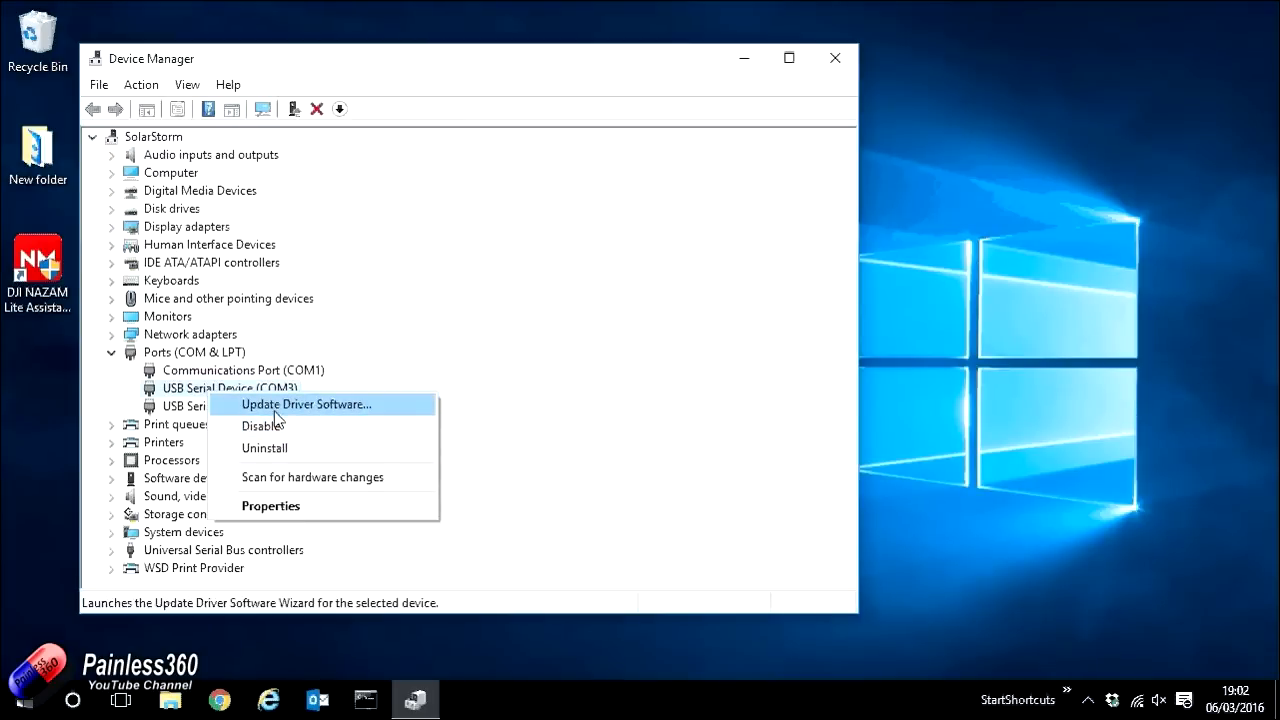
click(306, 404)
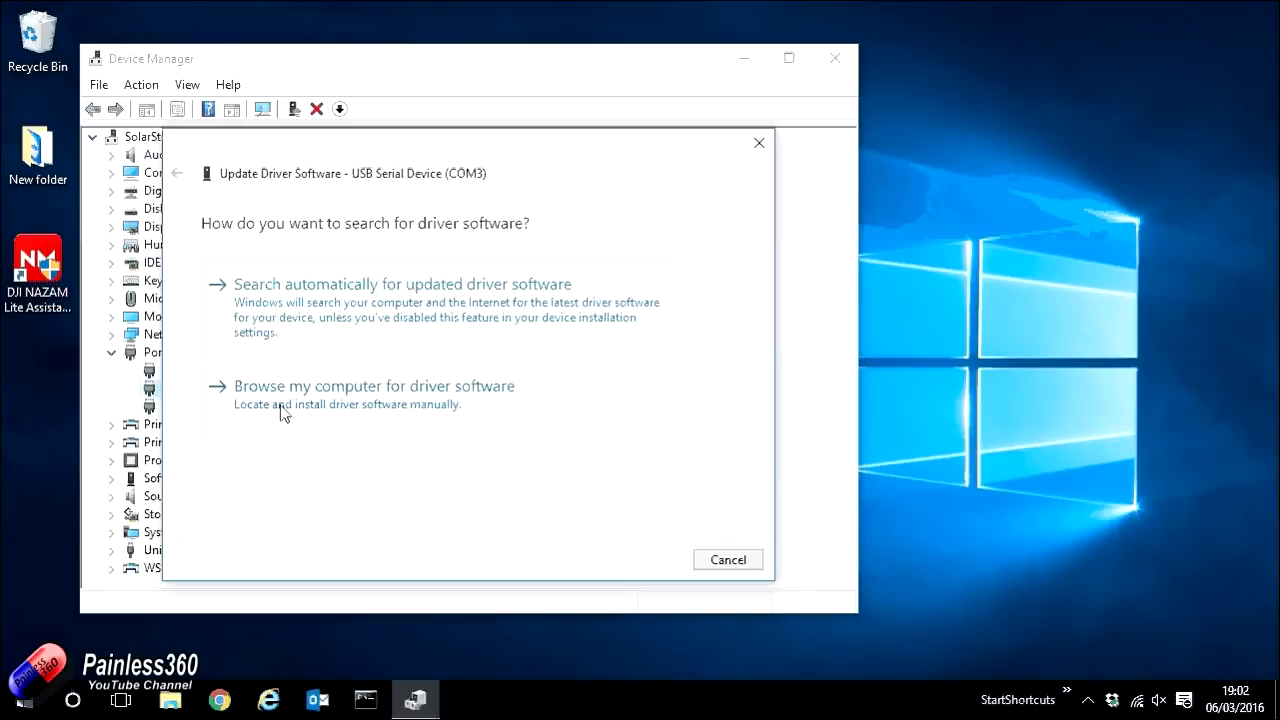
mouse_move(302, 413)
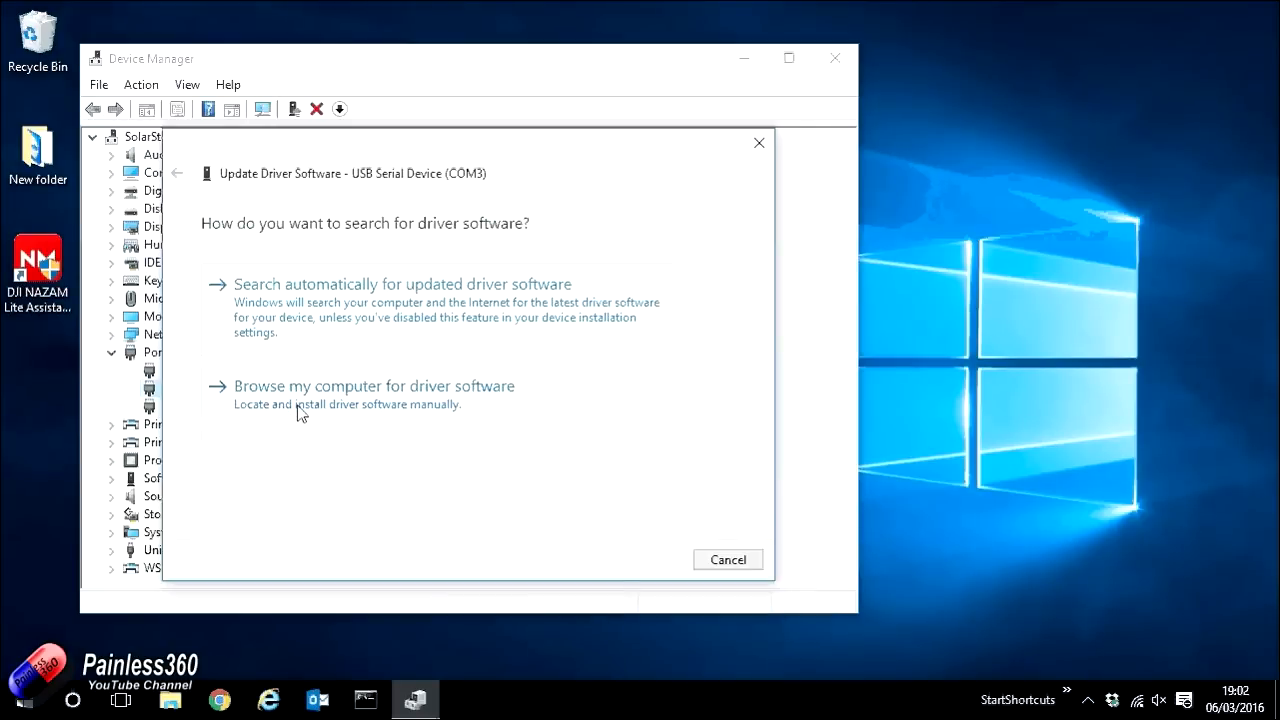
click(375, 386)
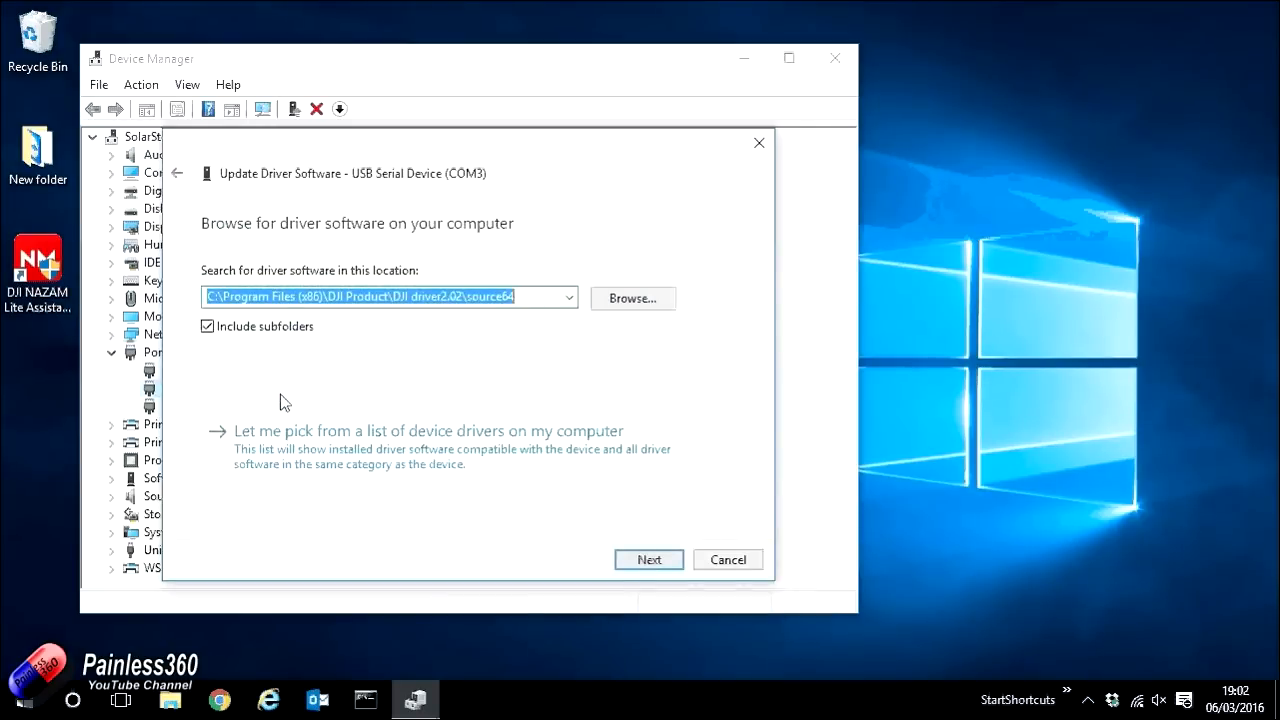
mouse_move(420, 381)
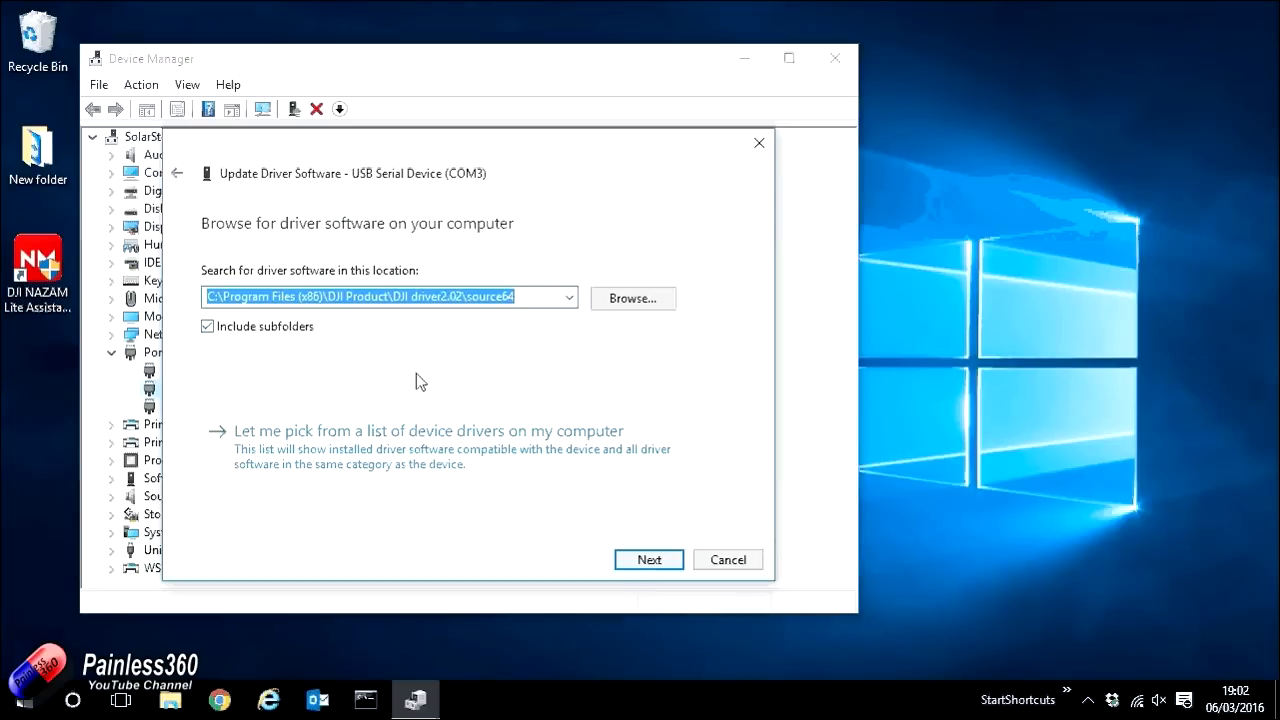
mouse_move(356, 478)
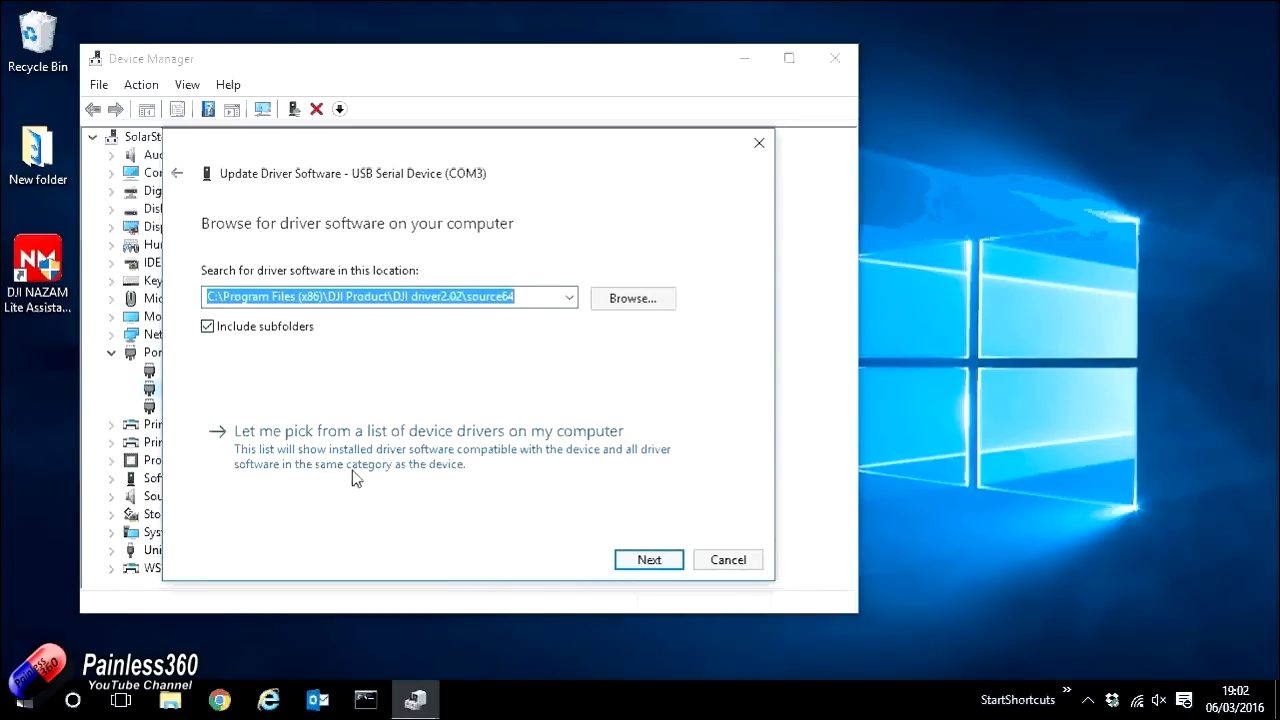
mouse_move(367, 482)
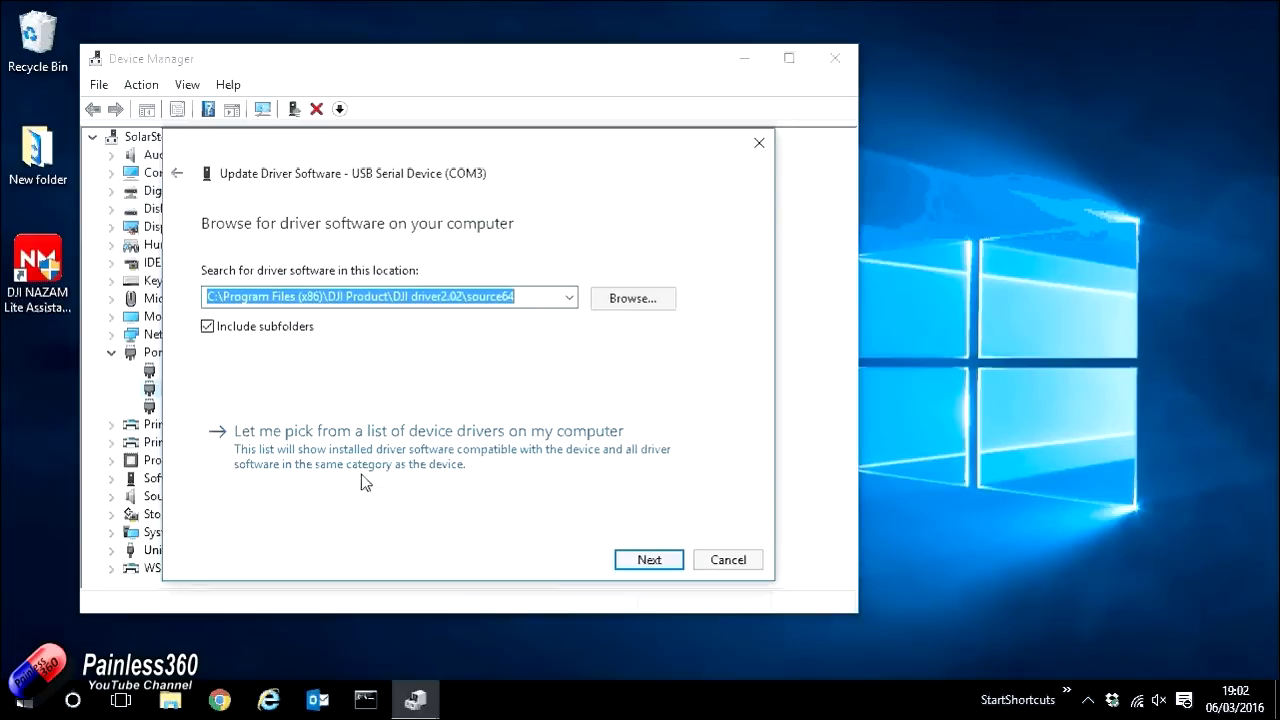
mouse_move(344, 444)
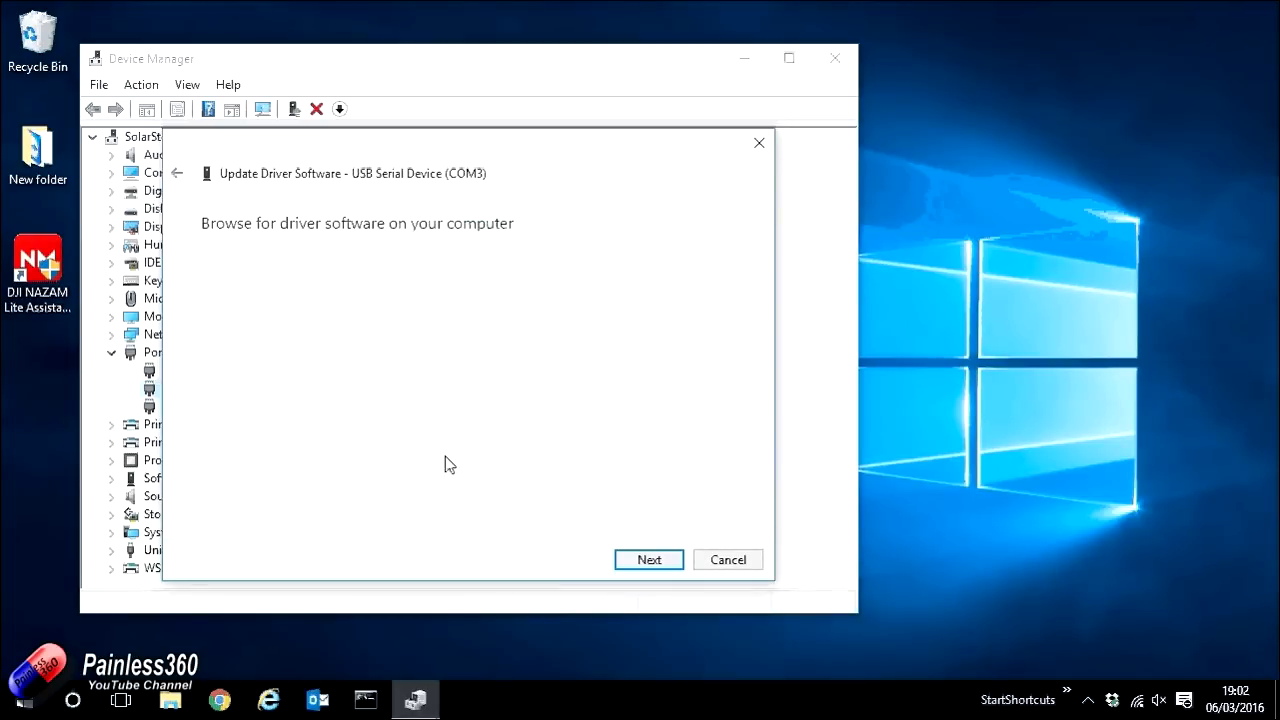
click(648, 559)
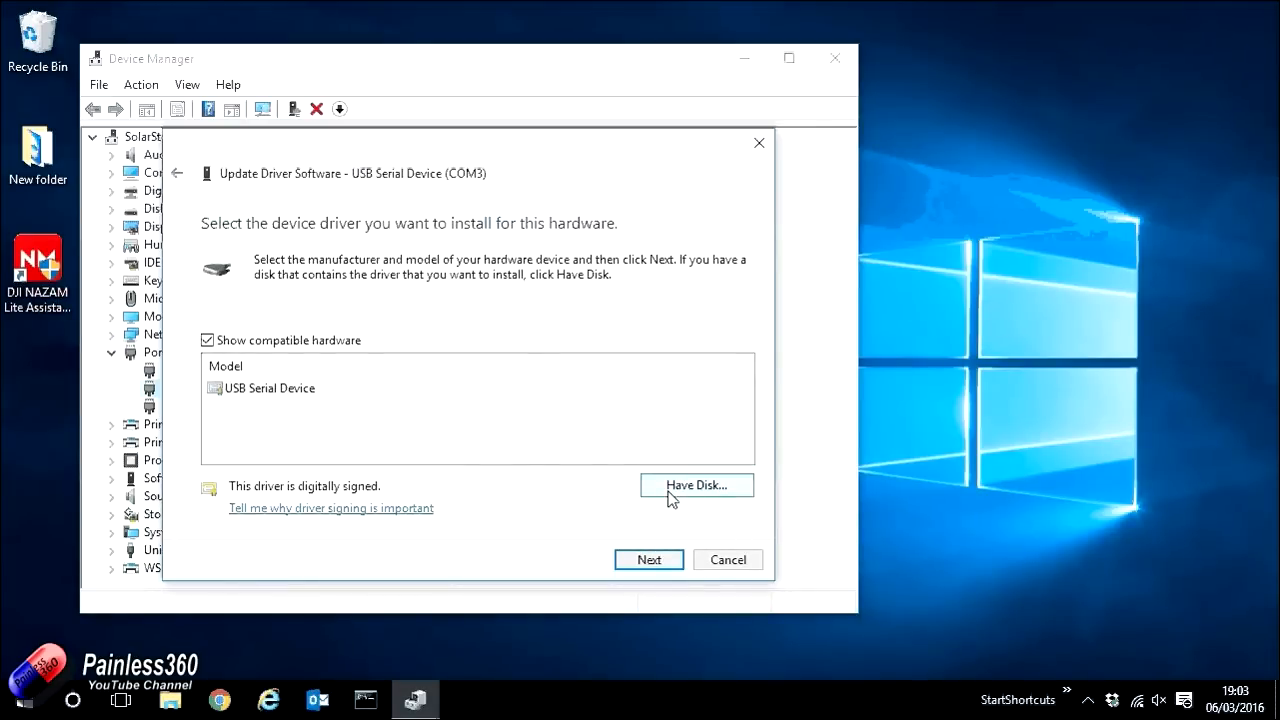
click(696, 485)
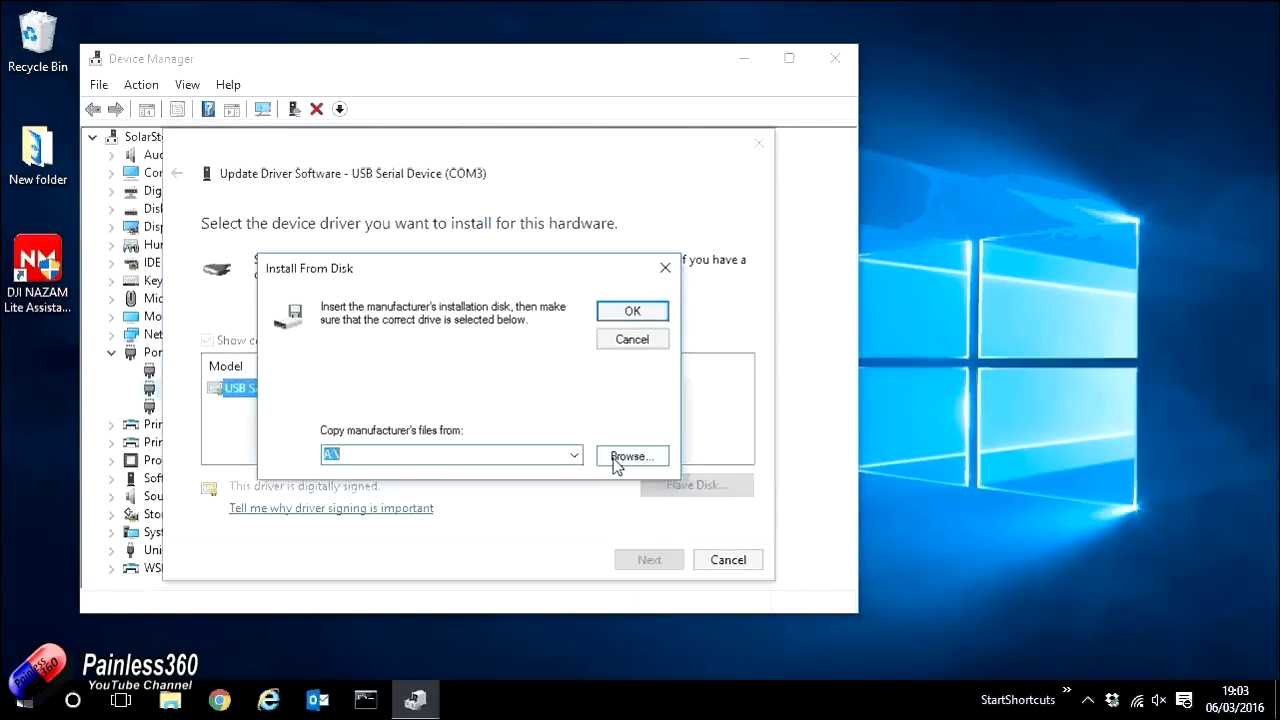
click(631, 456)
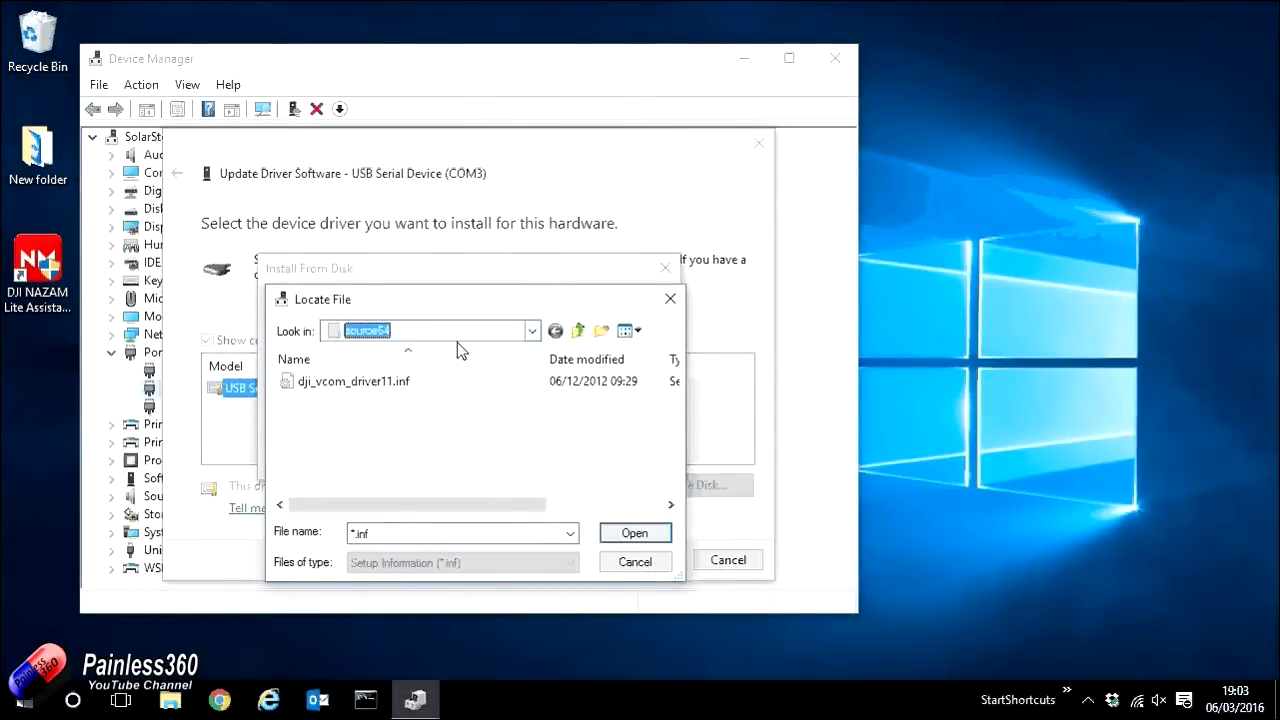
- Browse to C:\Program Files (x86)\DJI Product\DJI driver2.02\source64 and choose dji_vcom_driver11.inf
click(527, 331)
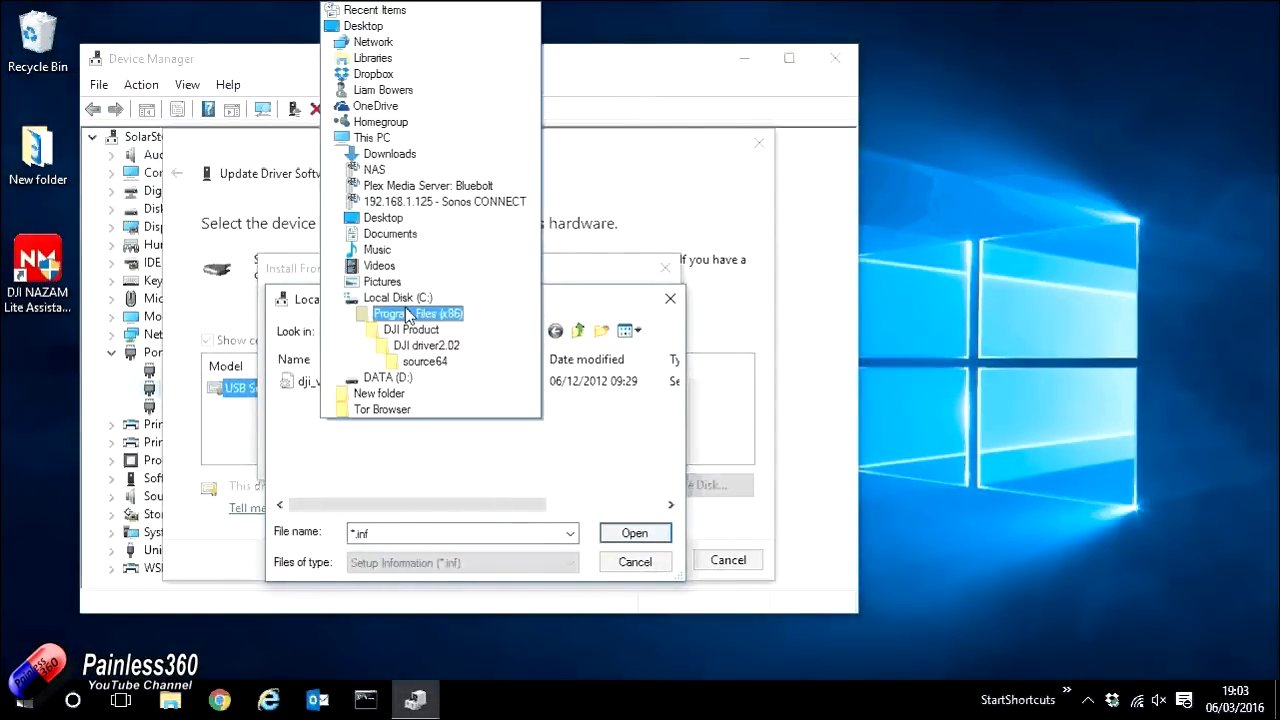
click(395, 297)
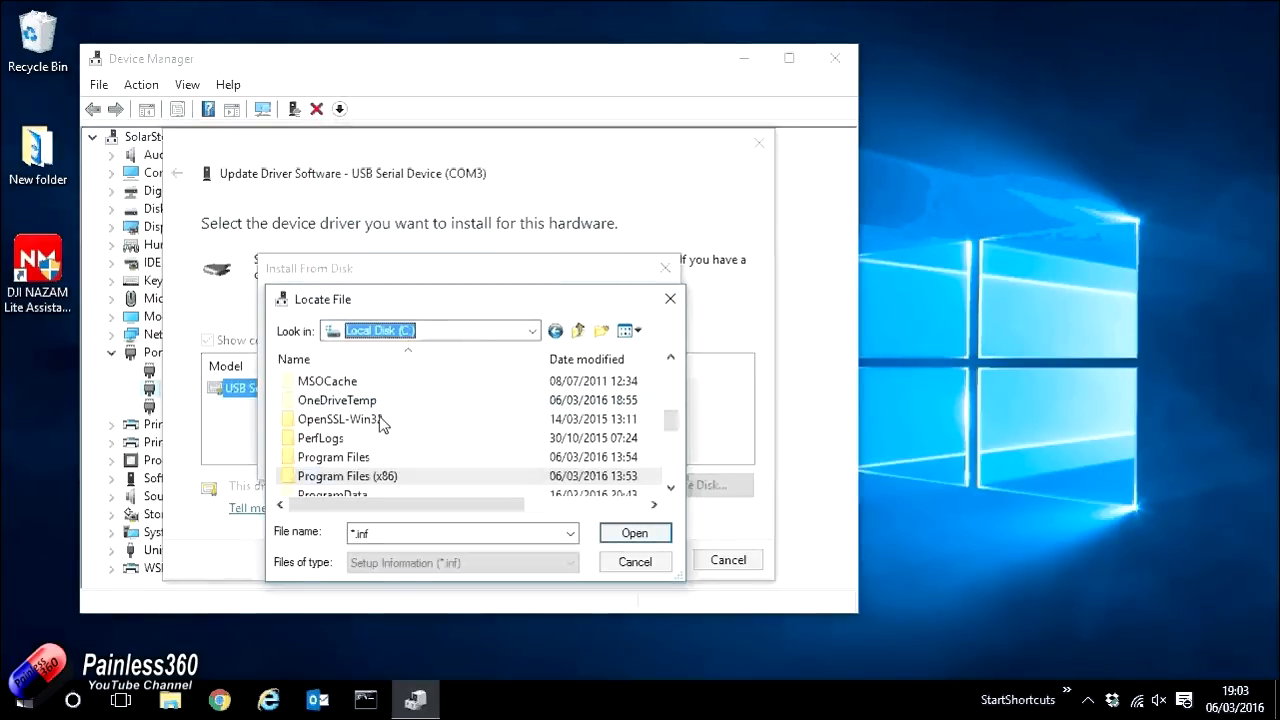
double_click(347, 475)
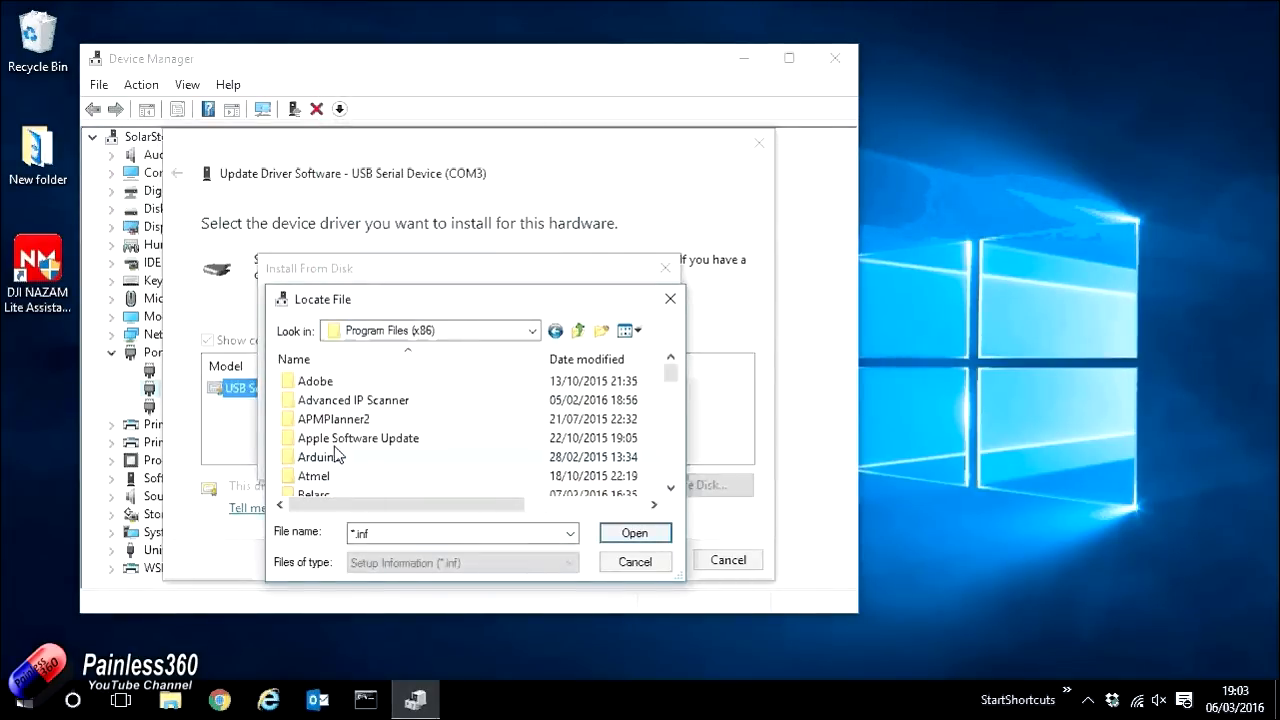
scroll(down, 3)
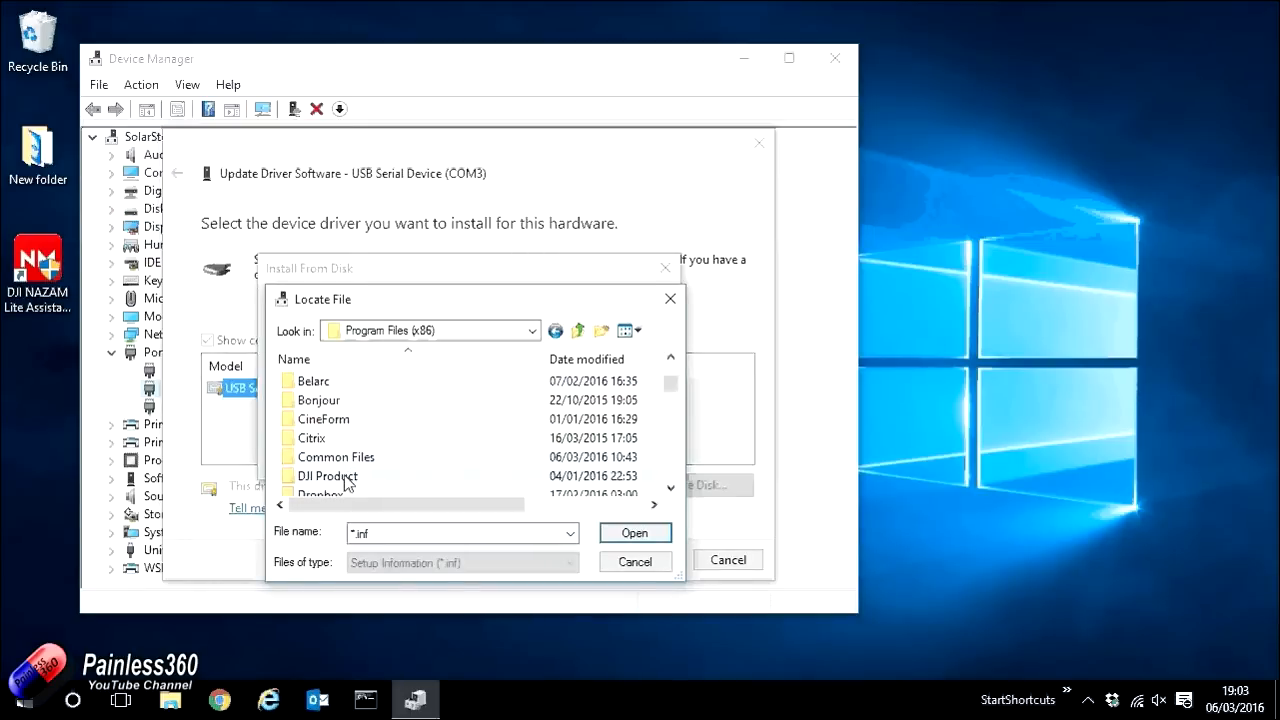
mouse_move(327, 476)
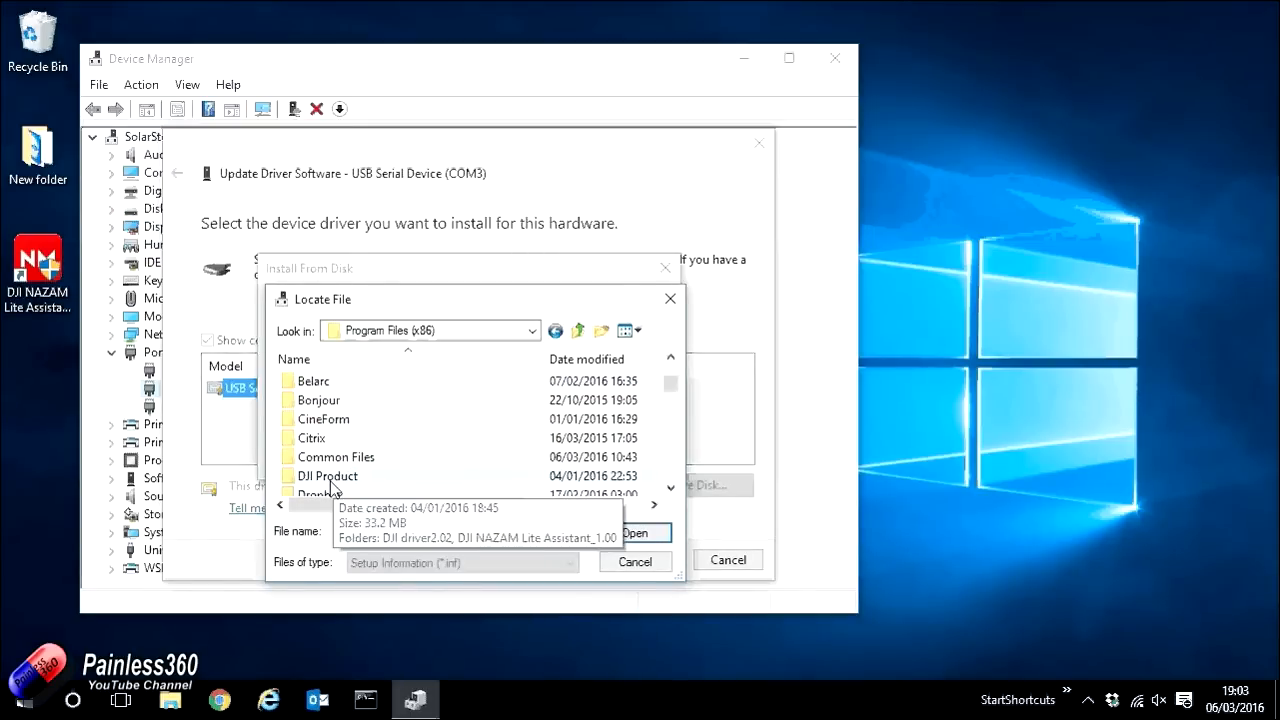
double_click(327, 475)
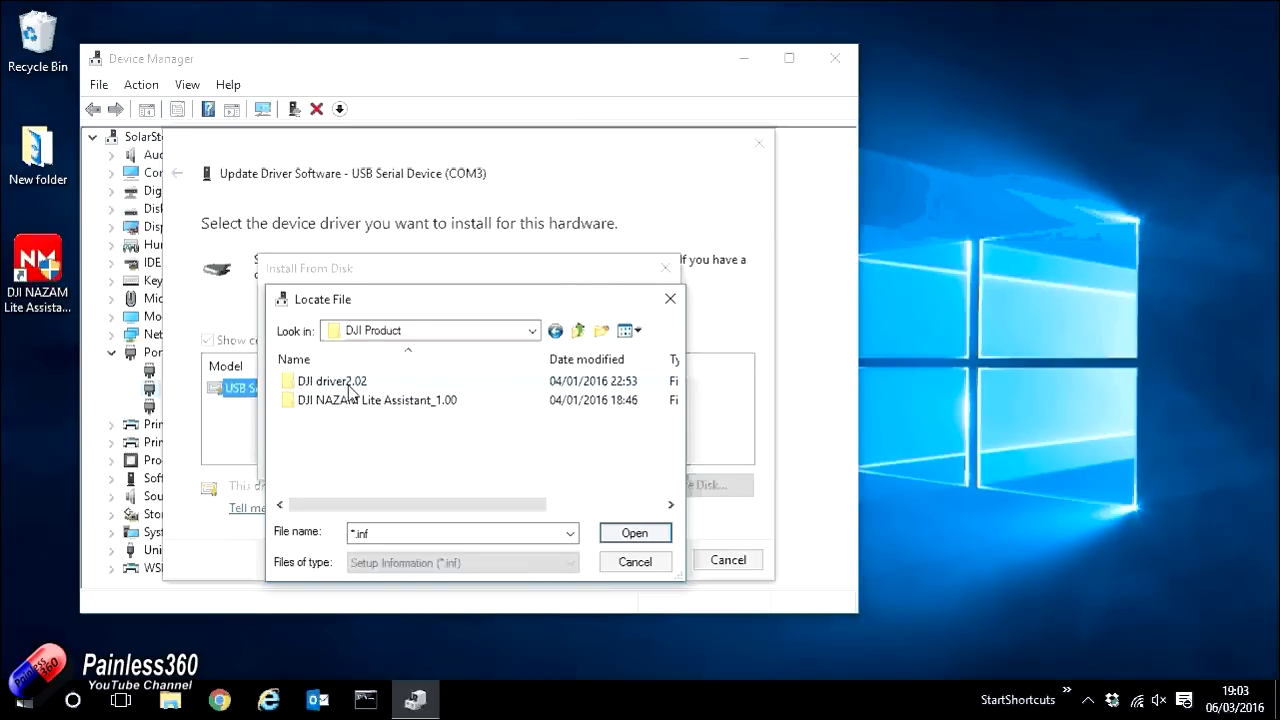
double_click(330, 381)
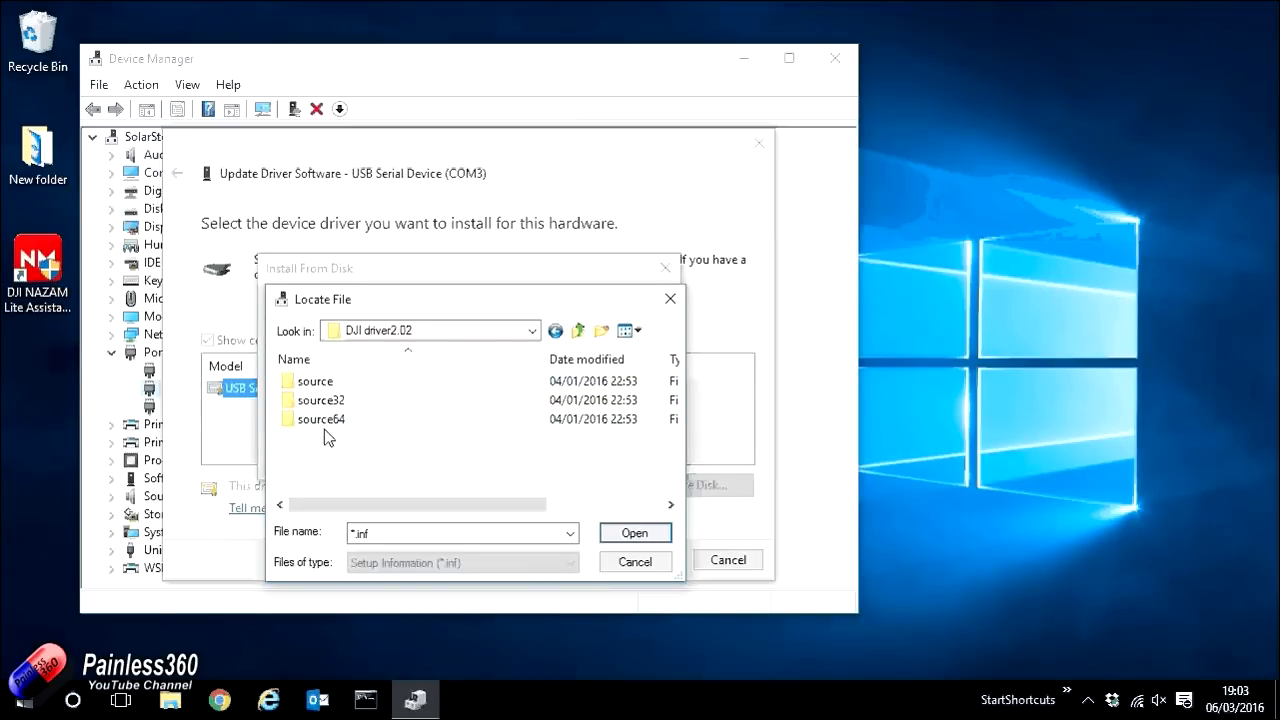
mouse_move(322, 424)
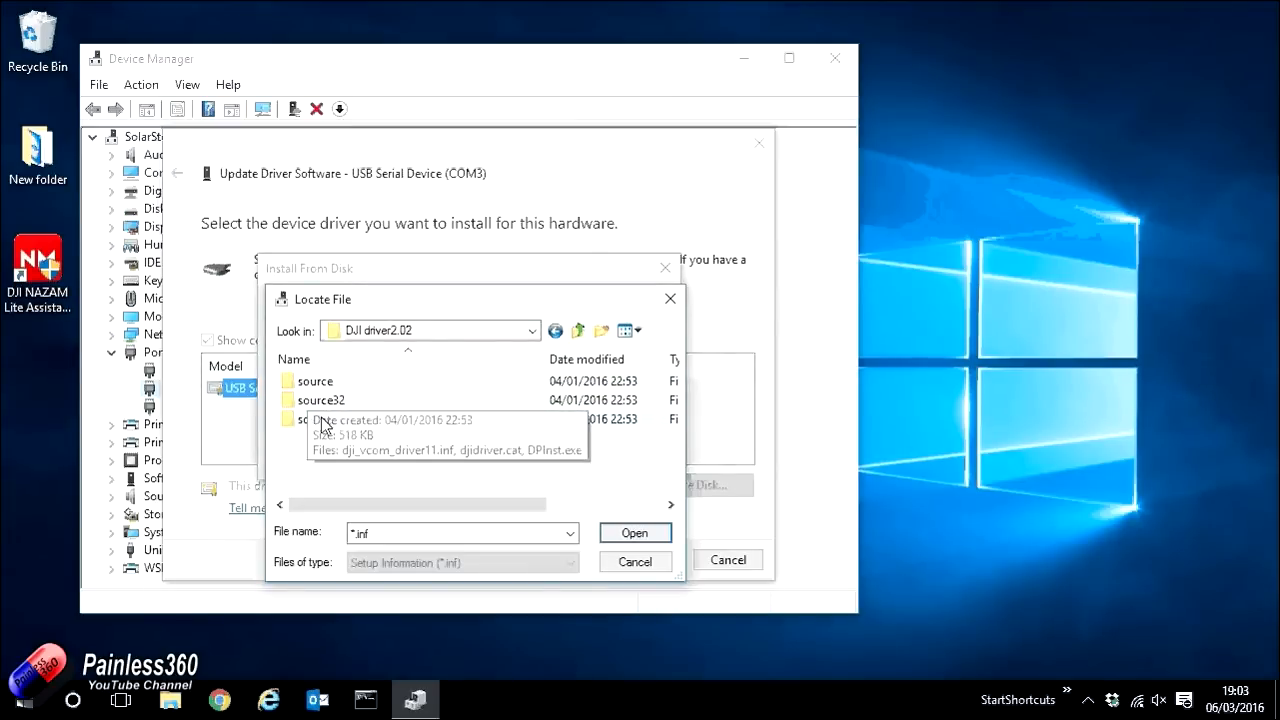
mouse_move(332, 435)
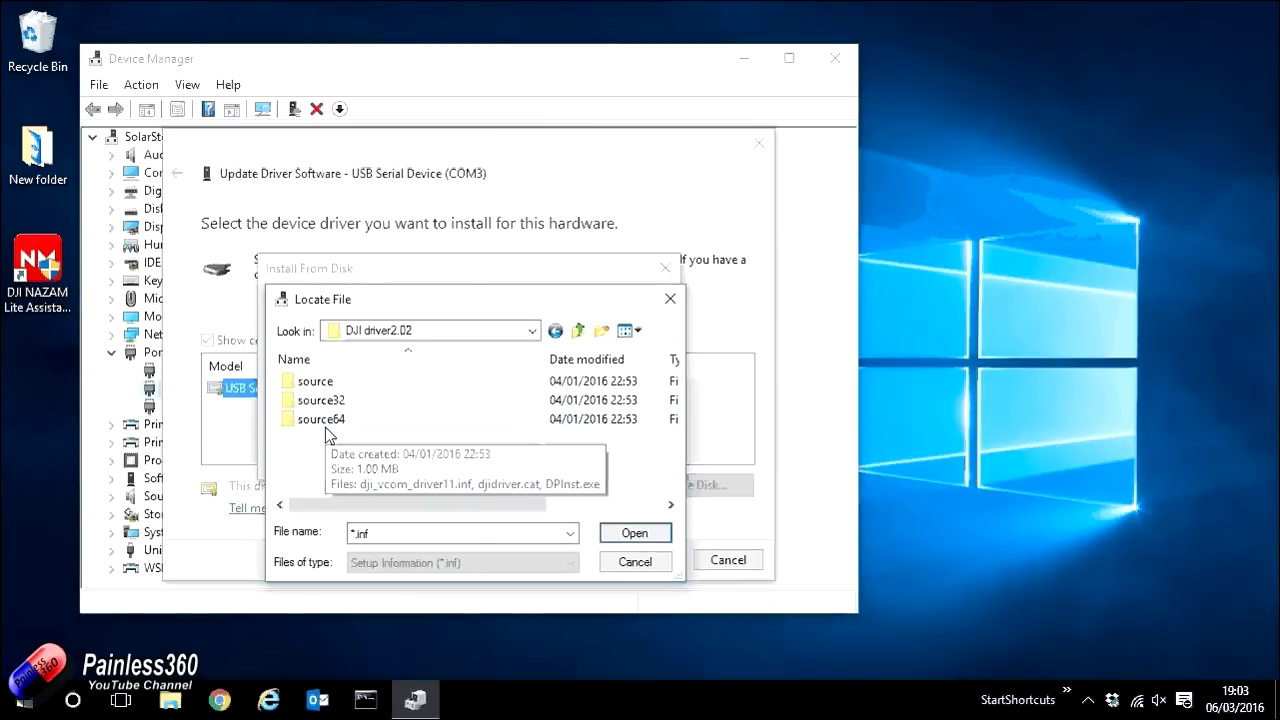
double_click(320, 419)
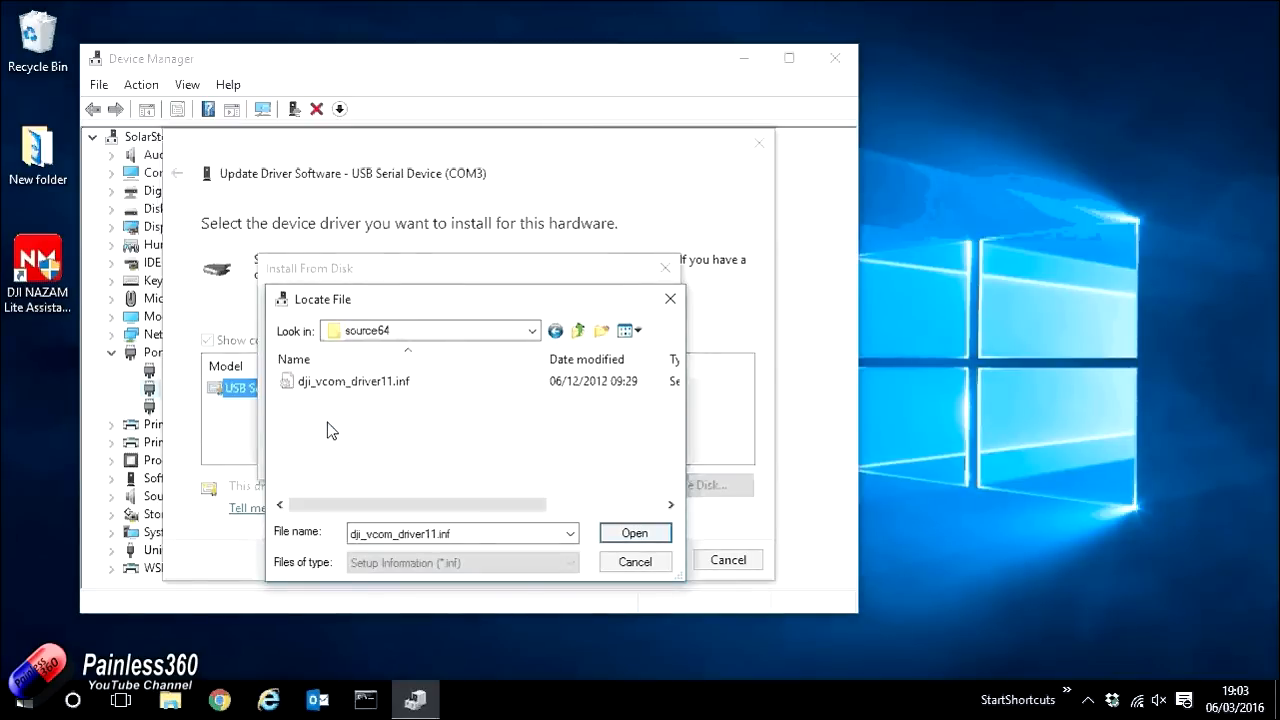
mouse_move(340, 405)
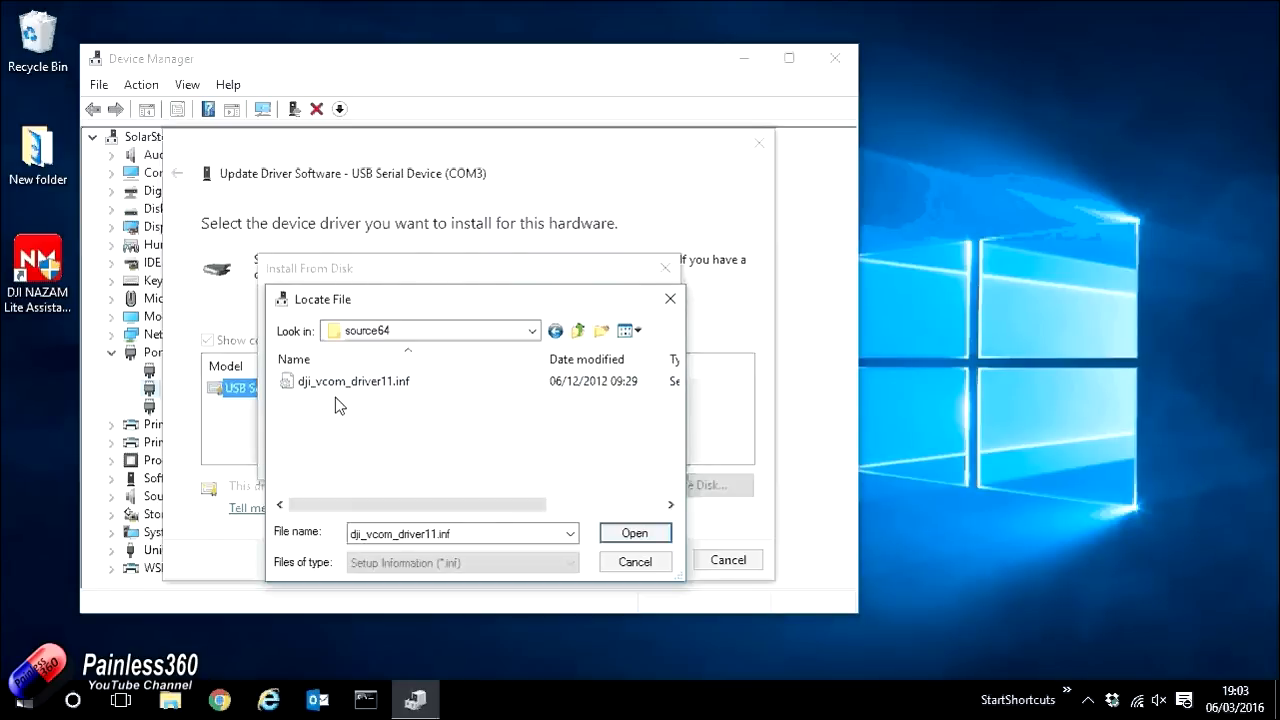
mouse_move(352, 391)
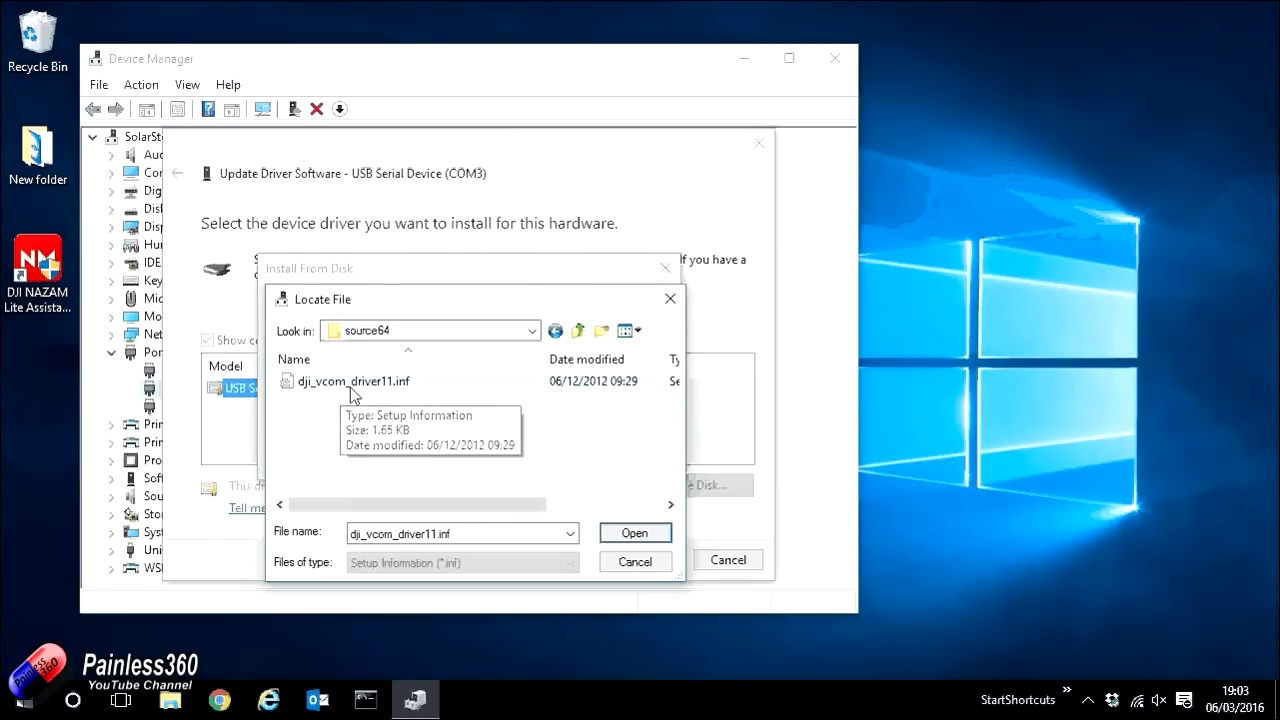
click(353, 381)
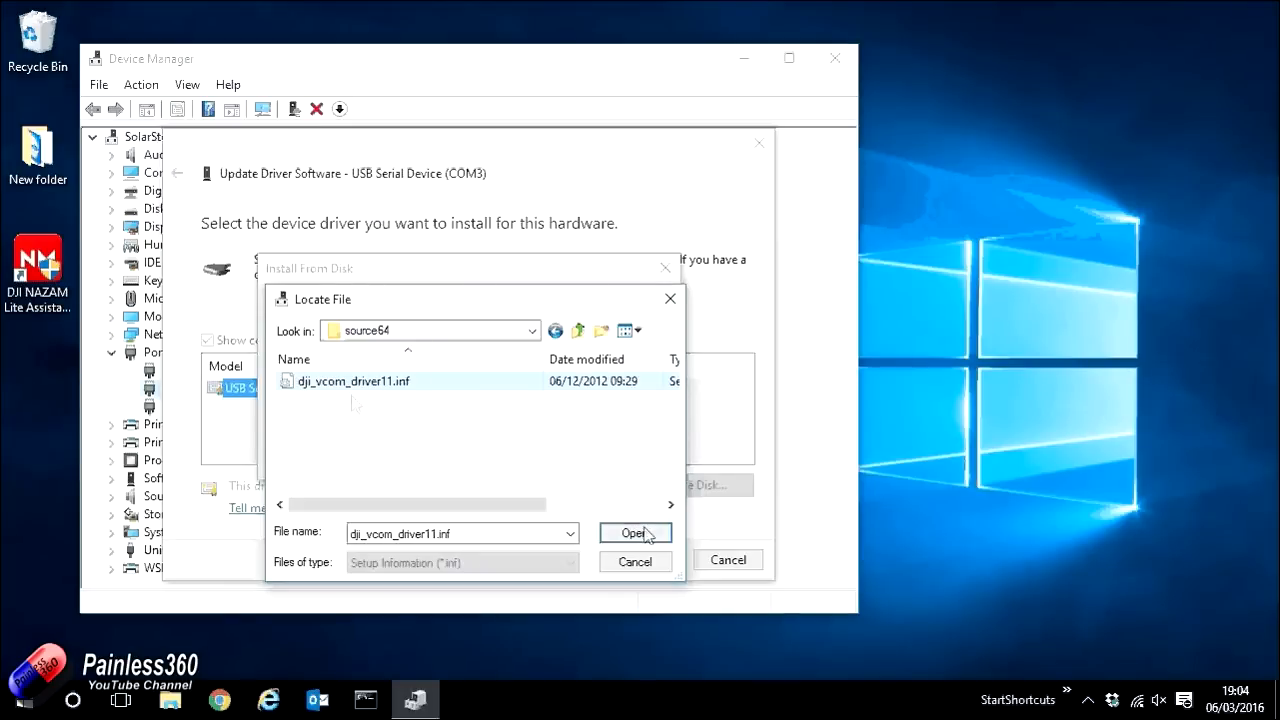
click(635, 532)
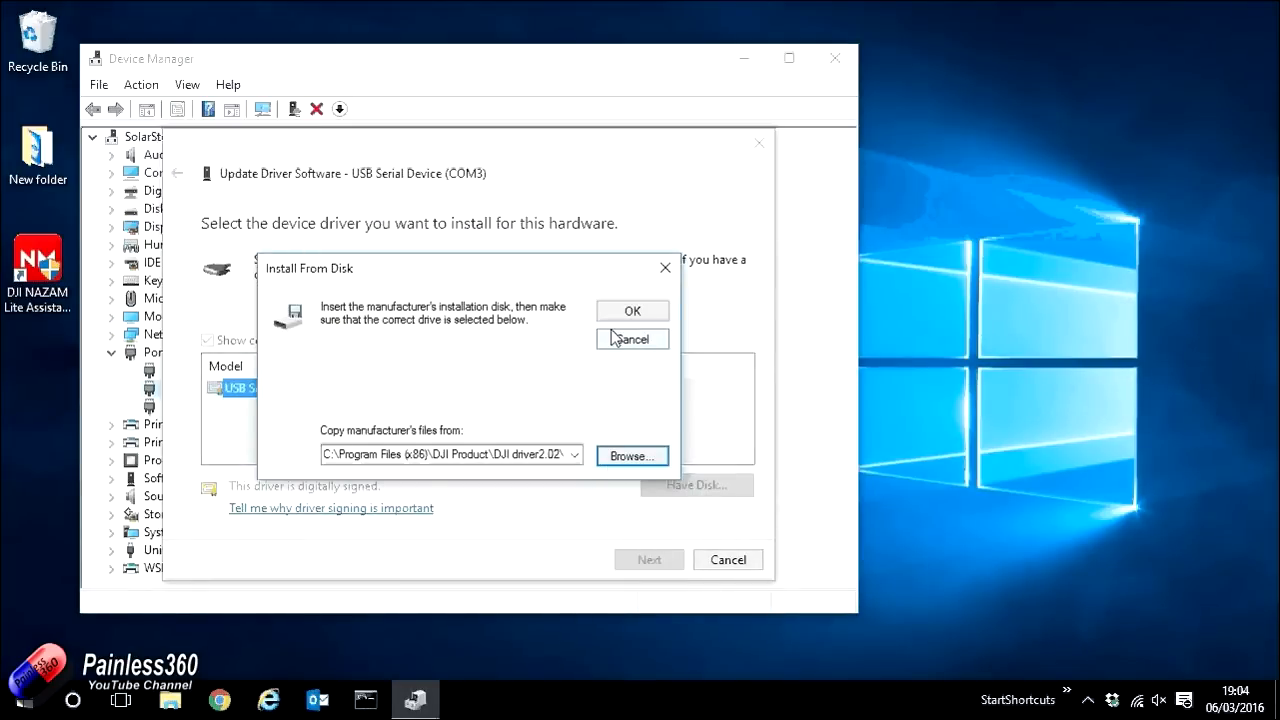
- Confirm the disk source, select the DJI USB Virtual COM model and begin installing it
click(632, 310)
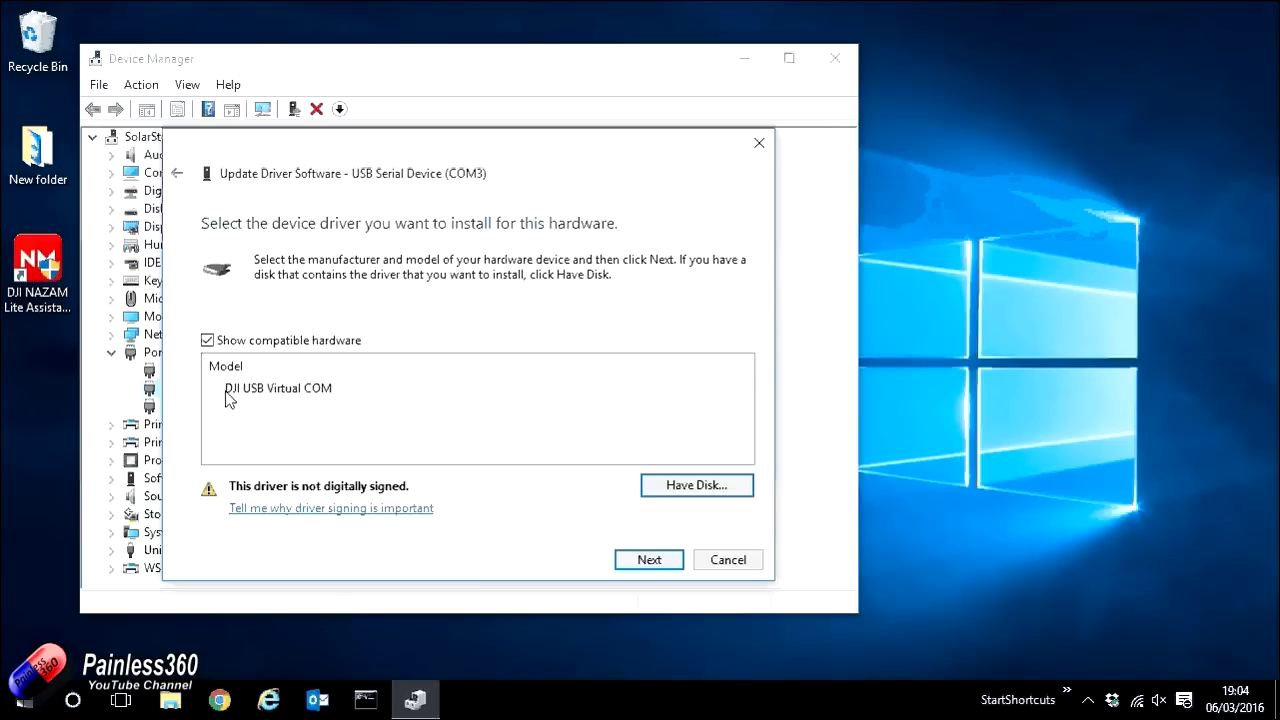
mouse_move(251, 393)
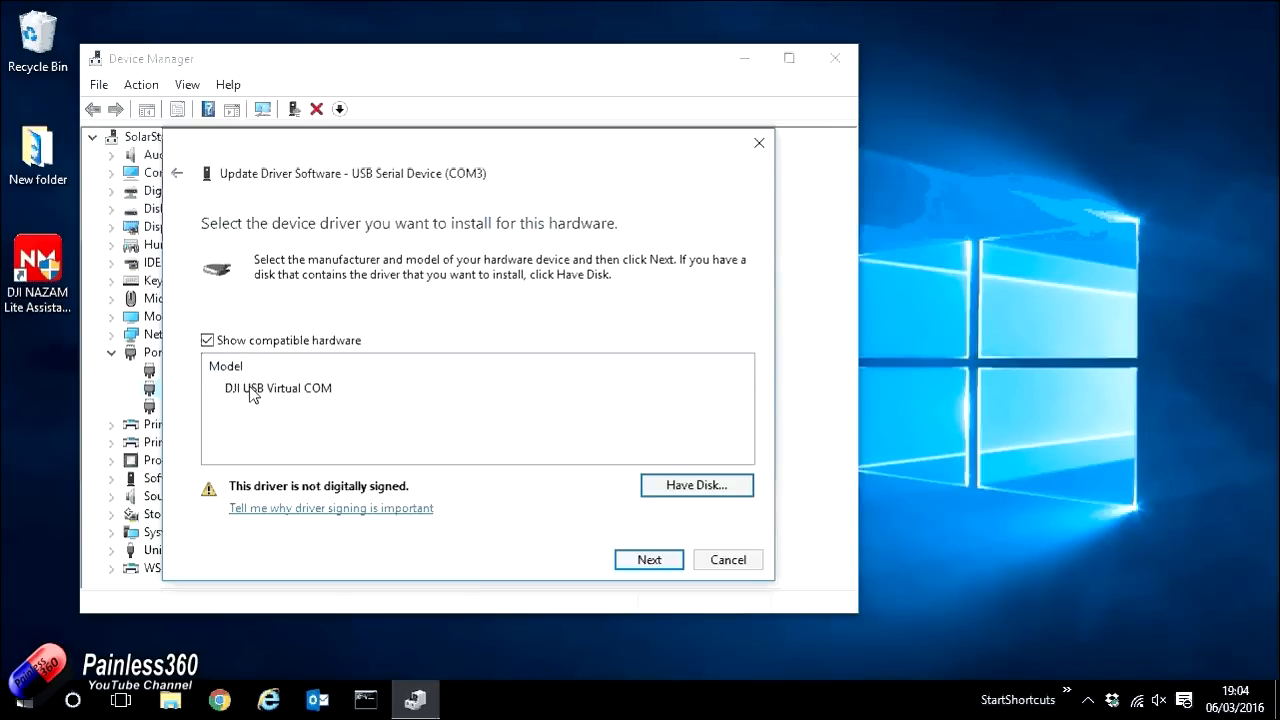
click(278, 388)
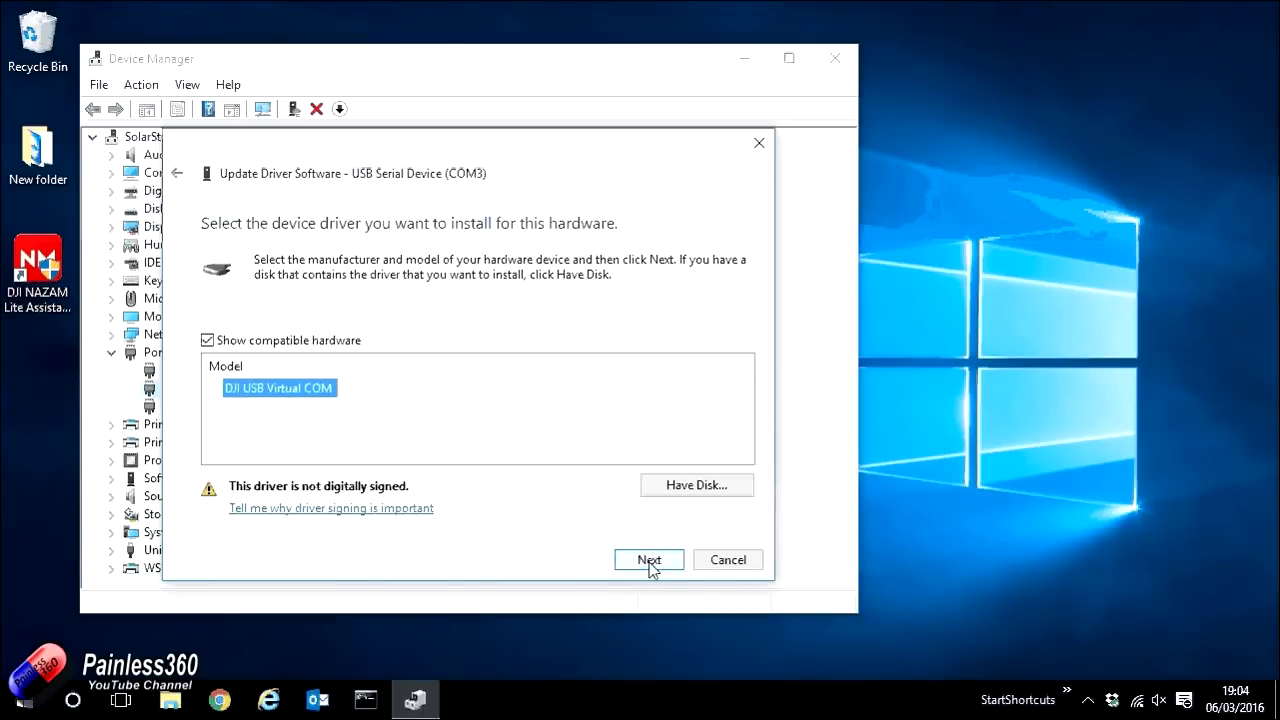
click(648, 559)
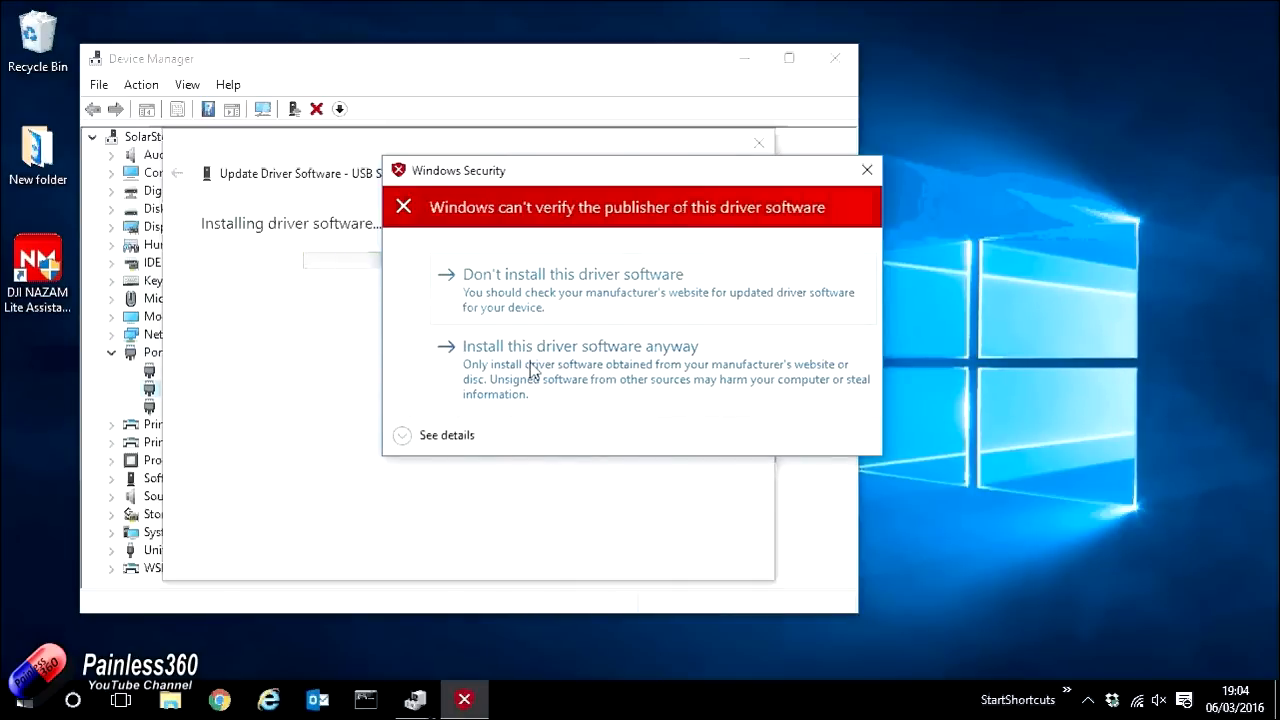
- Install the unsigned driver anyway, dismiss the success message and close Device Manager
click(579, 345)
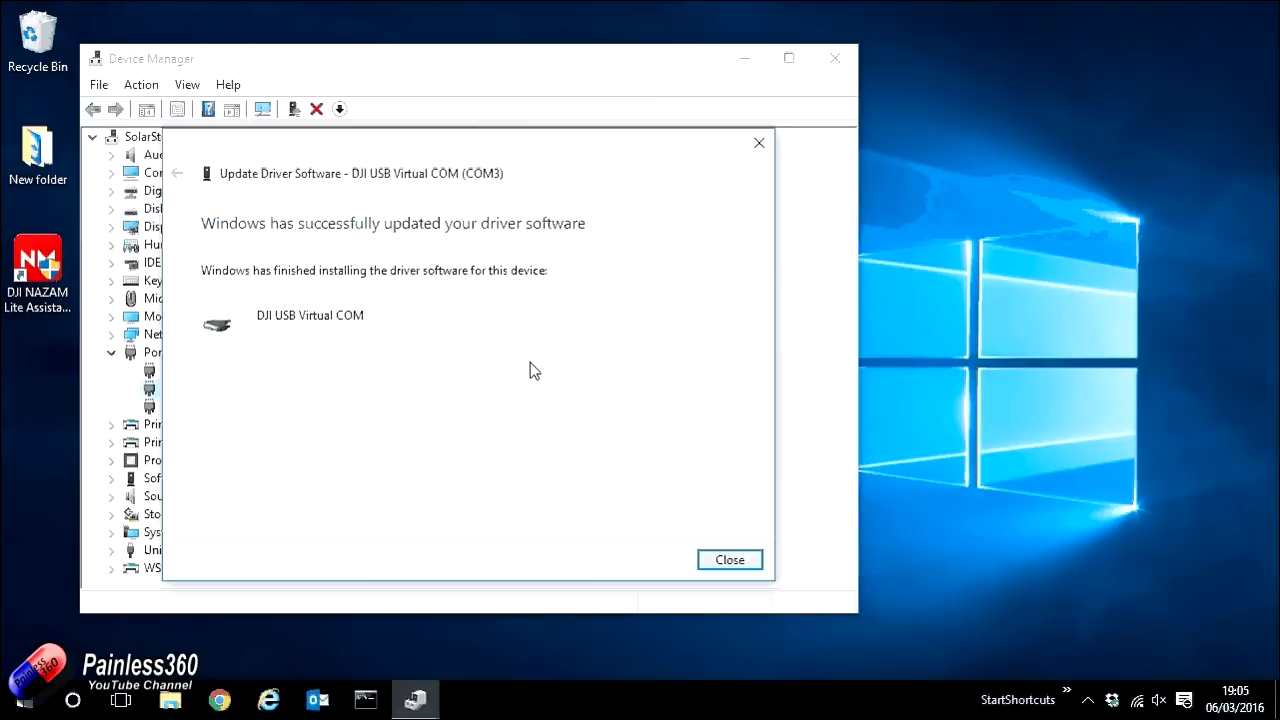
click(730, 559)
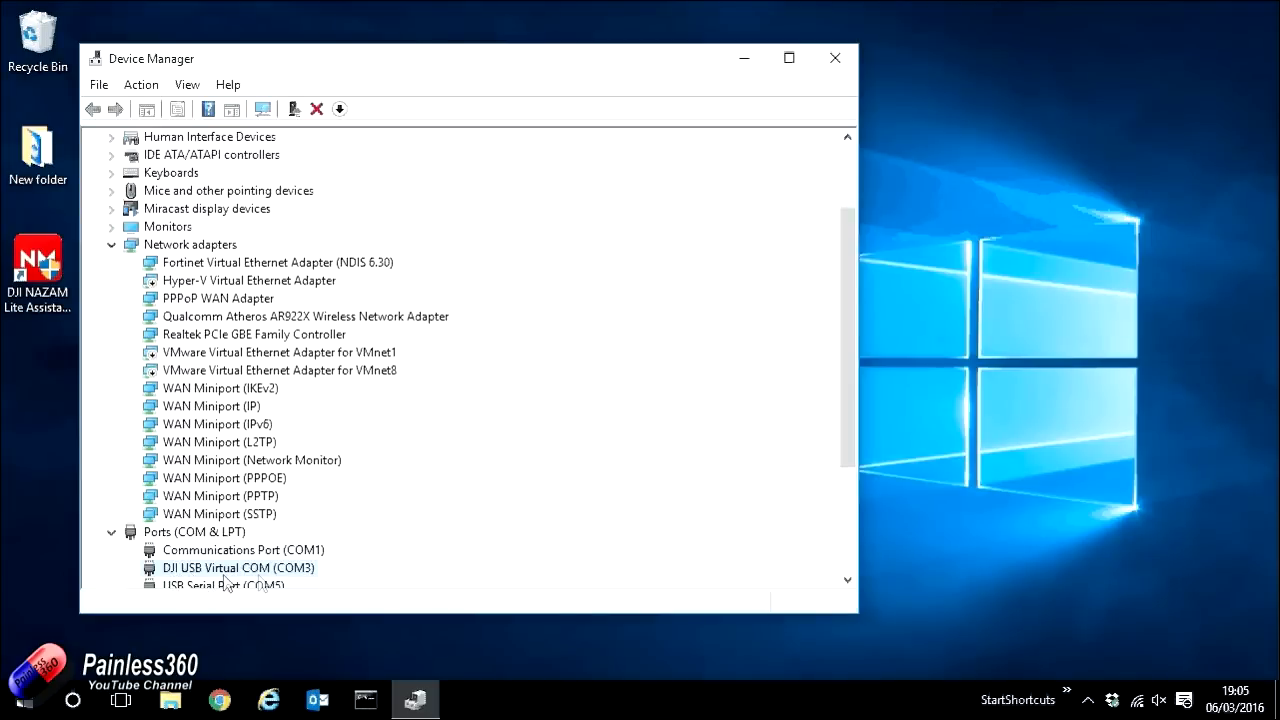
click(834, 57)
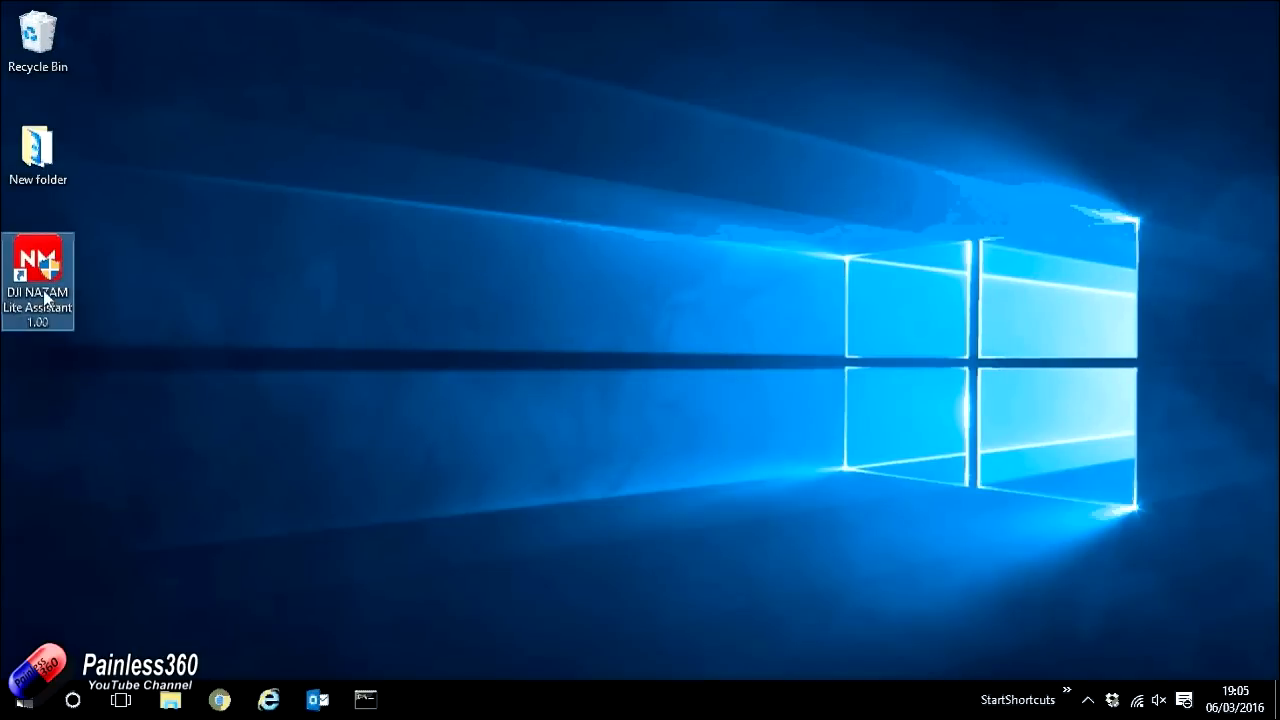
- Launch the NAZA-M Lite Assistant so it connects to the controller over COM3
double_click(46, 262)
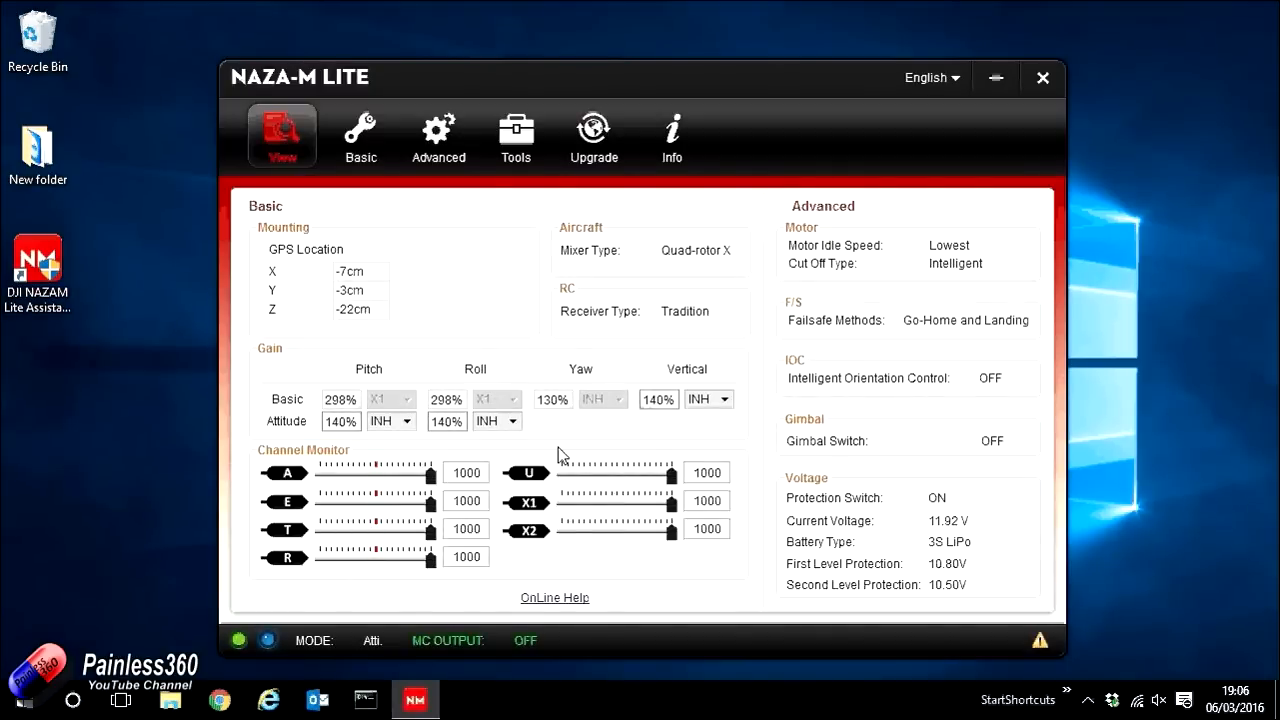
mouse_move(482, 581)
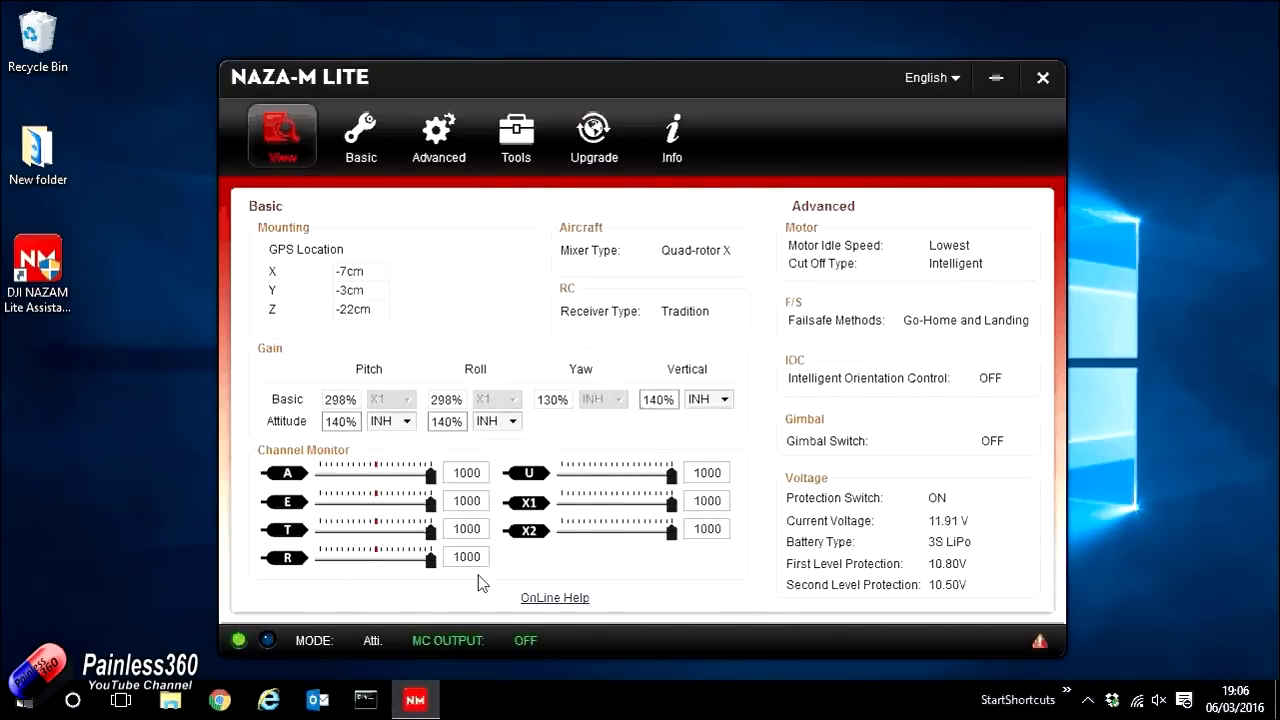
mouse_move(235, 650)
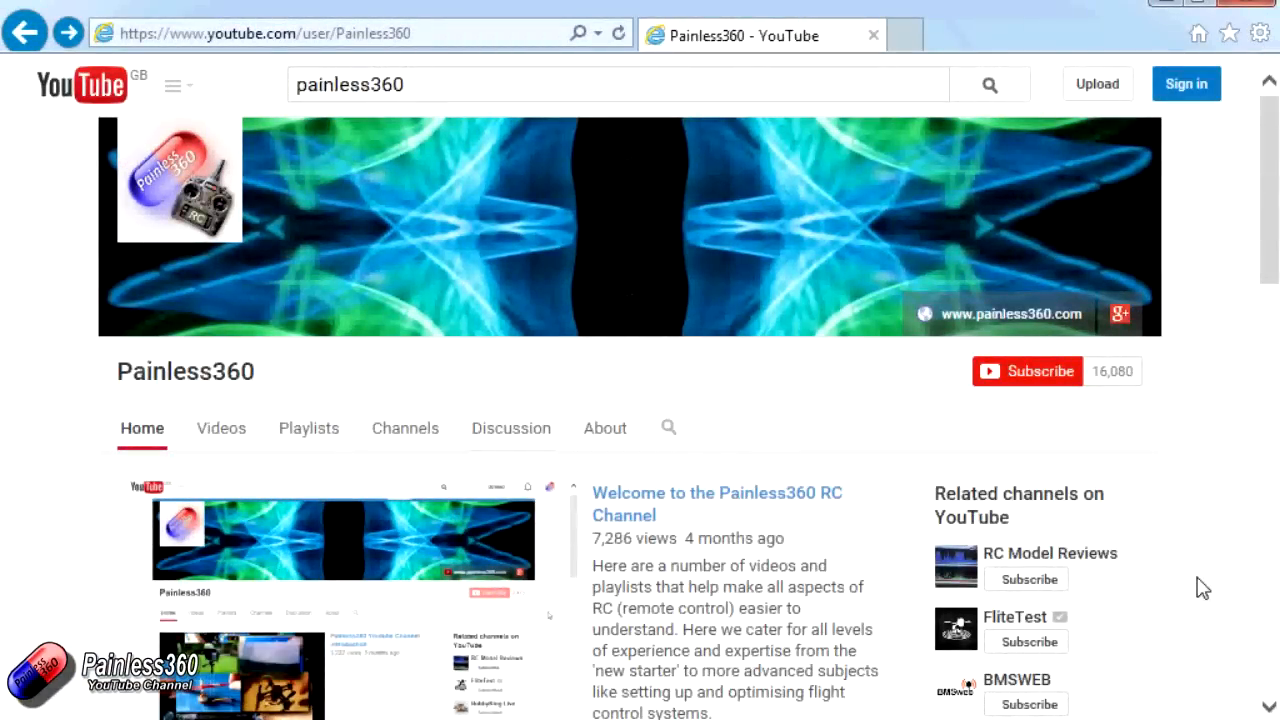
mouse_move(309, 429)
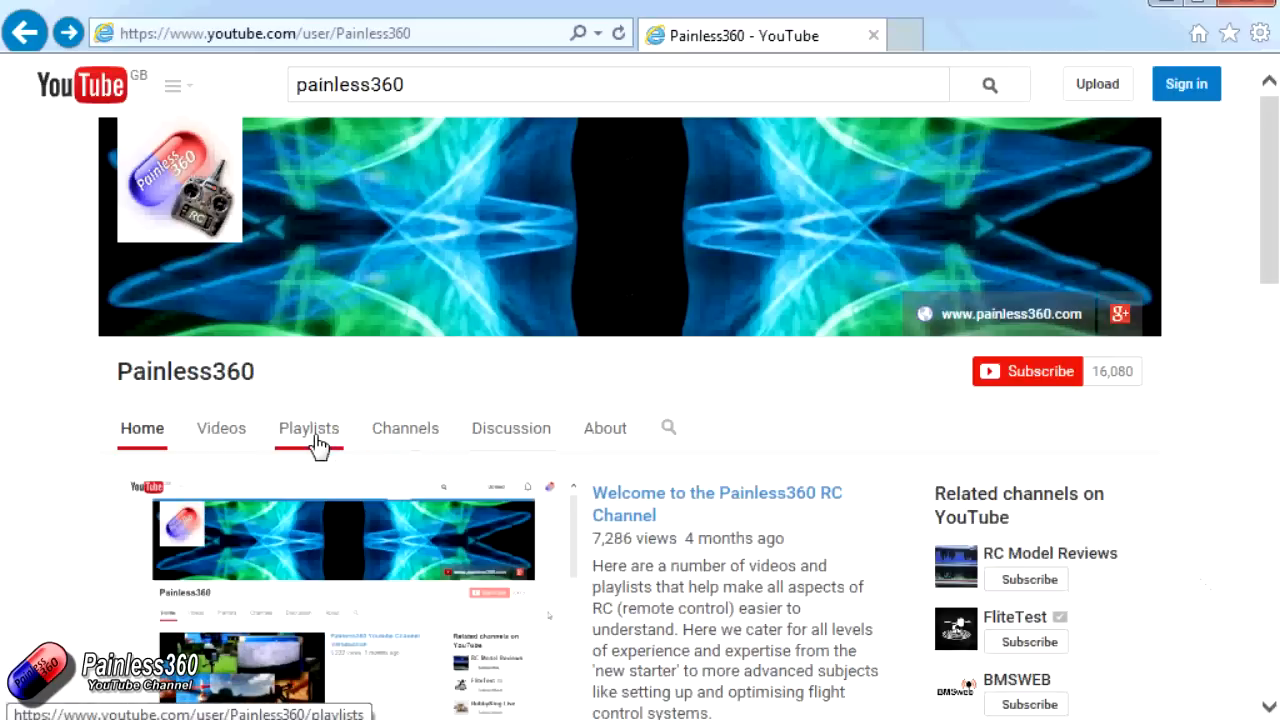
- Show the Painless360 channel's Playlists page of RC tutorials
click(308, 428)
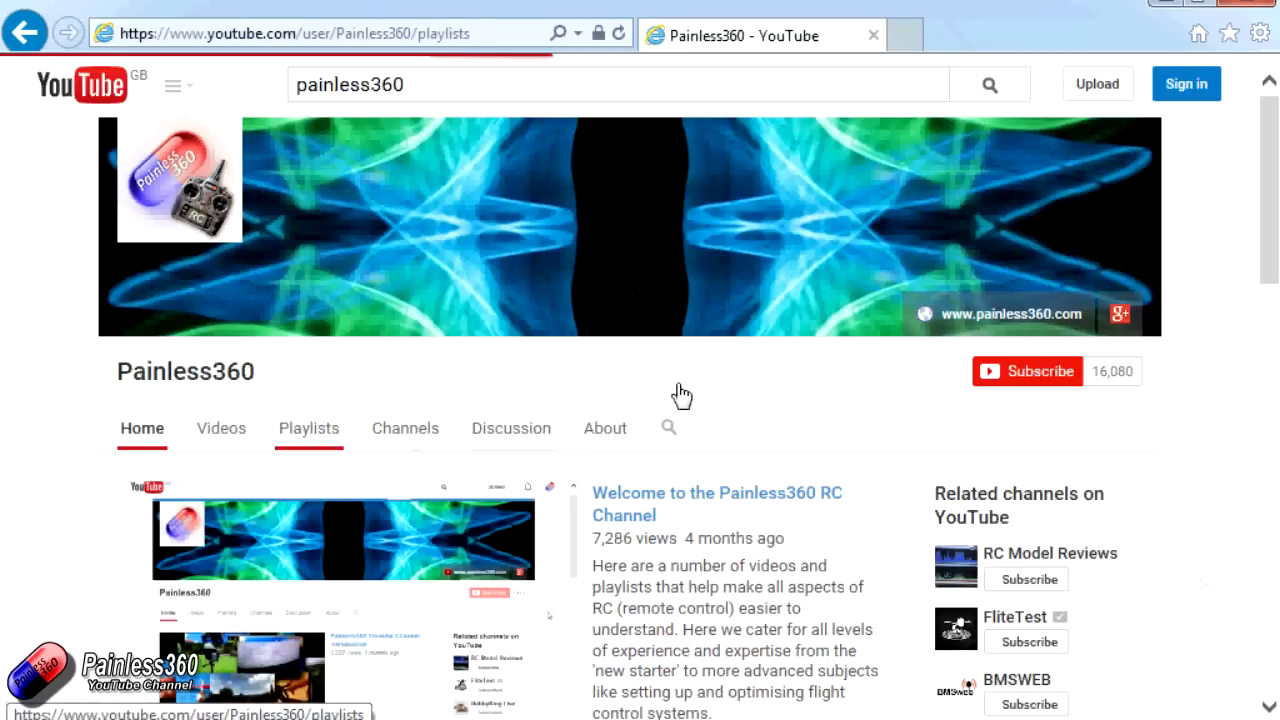
click(308, 428)
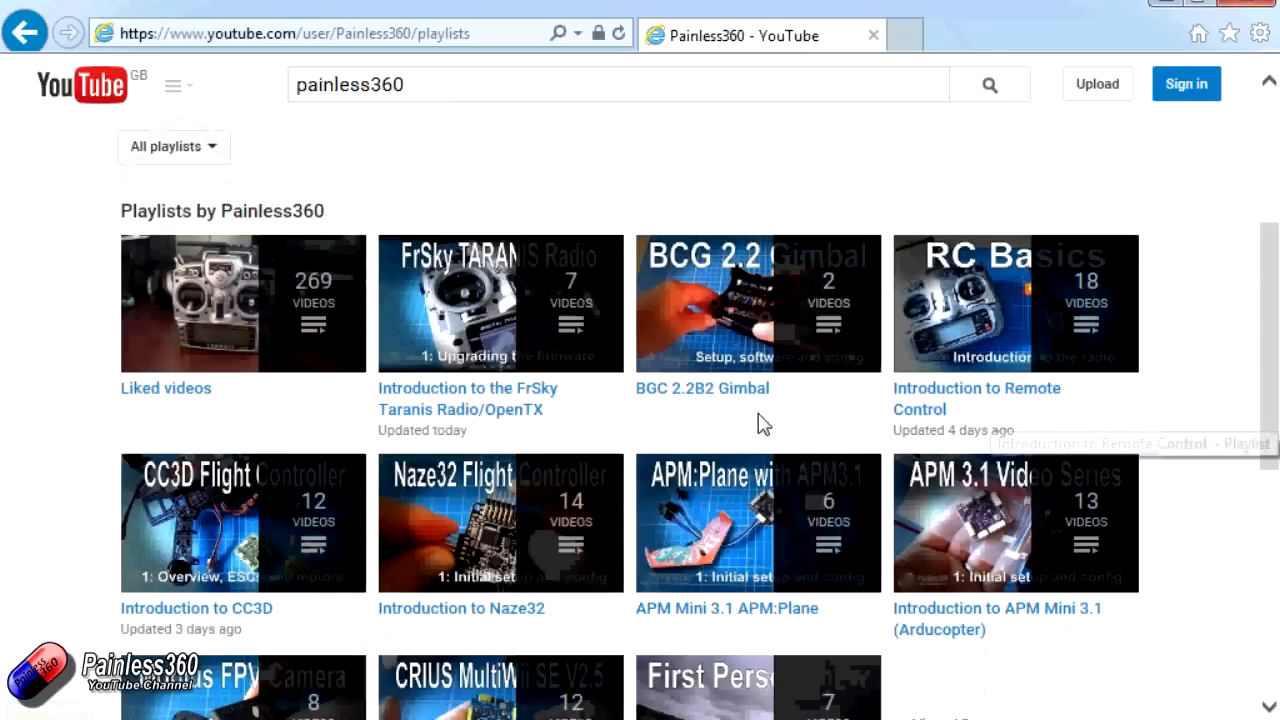
mouse_move(615, 305)
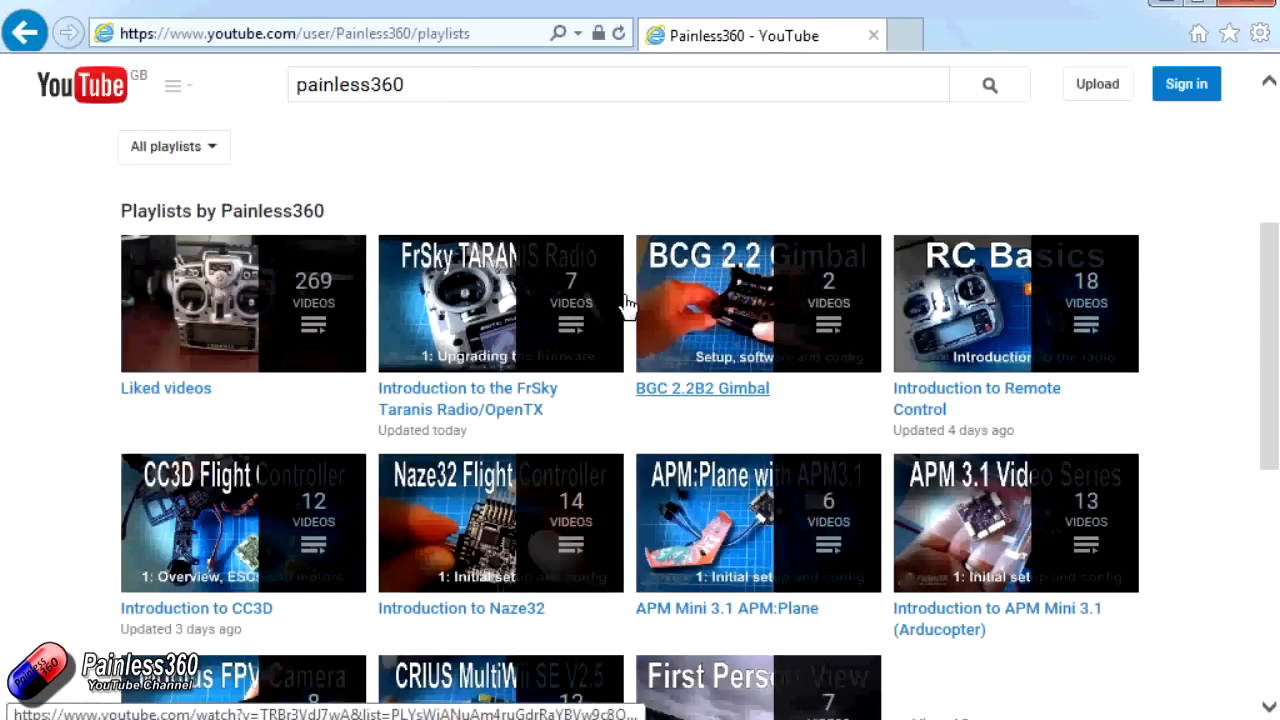
mouse_move(627, 303)
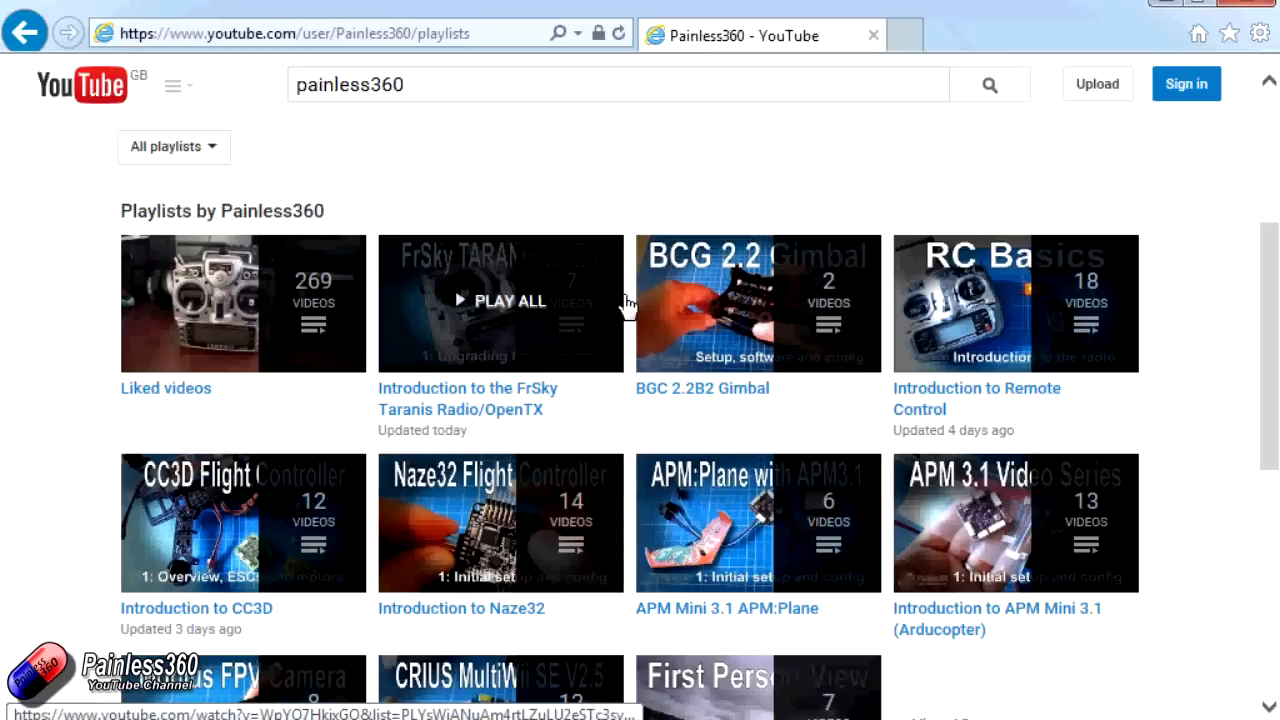
mouse_move(1204, 363)
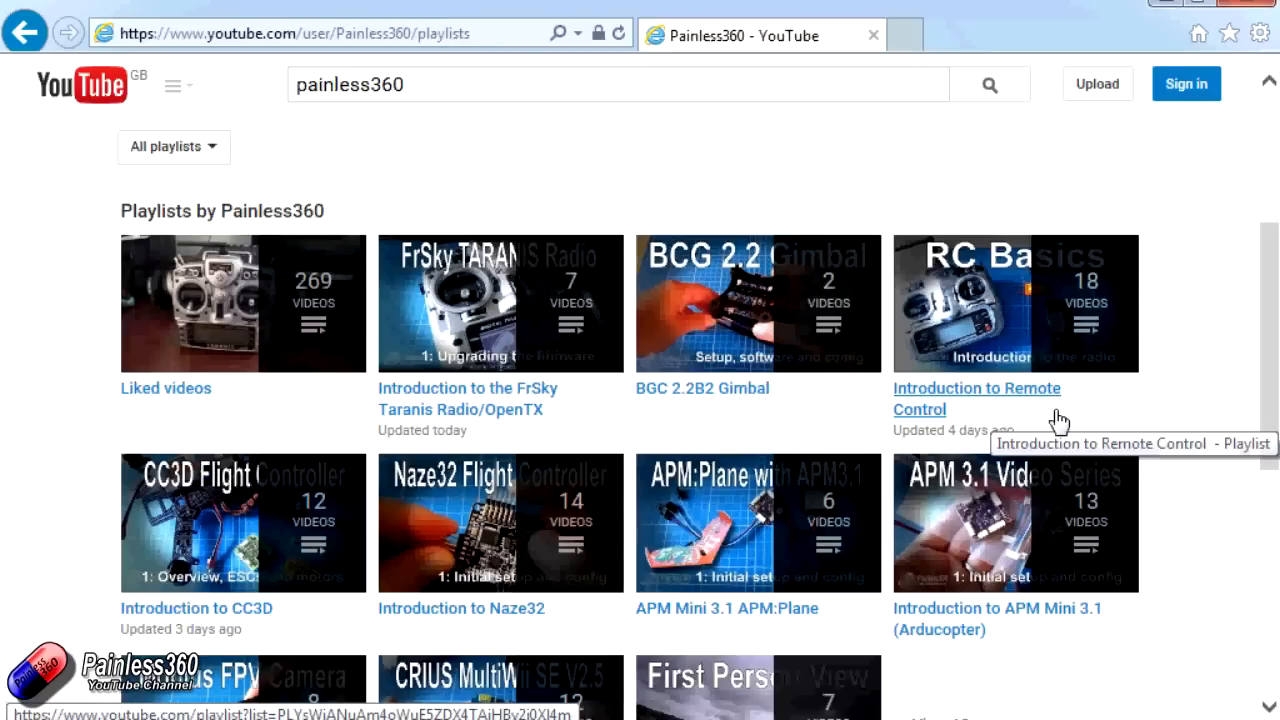
mouse_move(1043, 418)
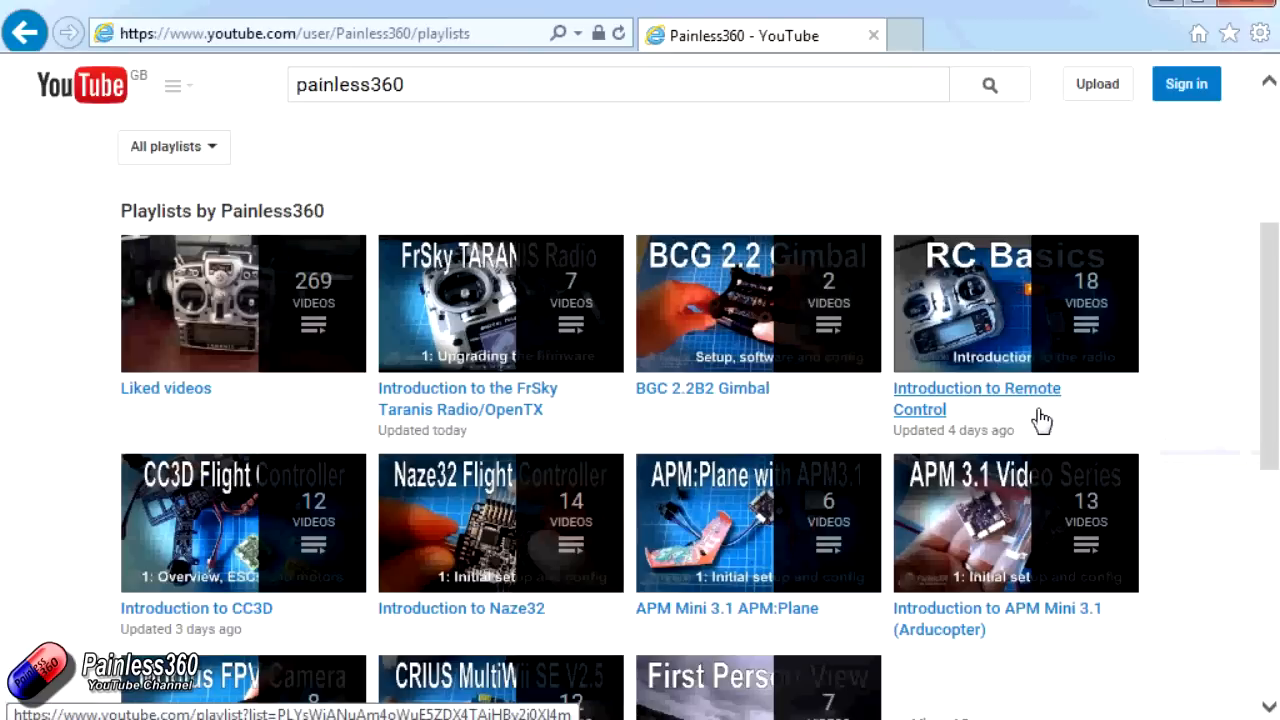